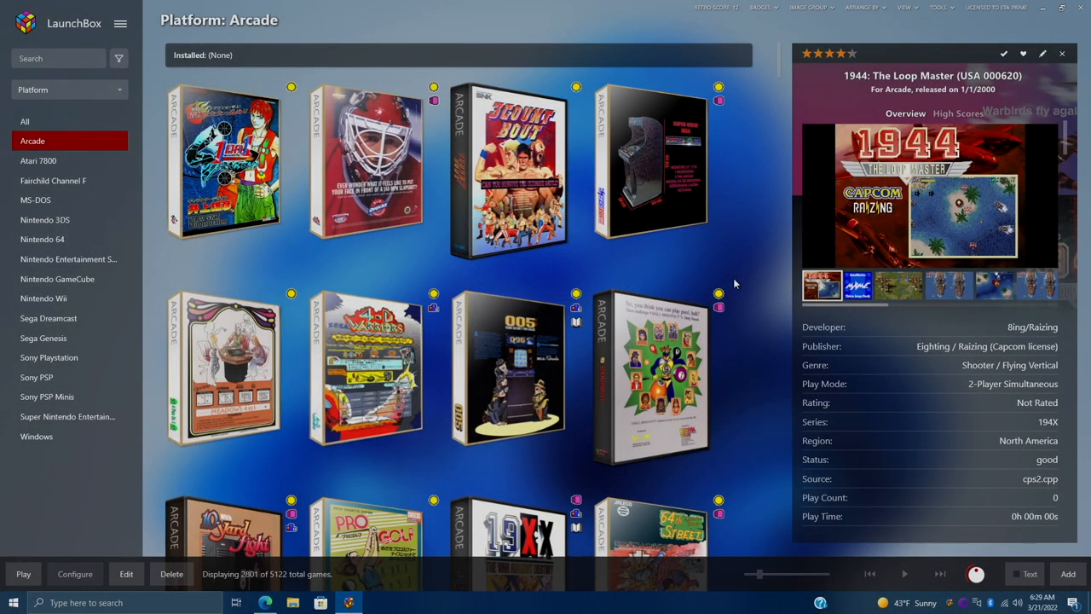
# Scroll to 1943: The Battle of Midway (US, Rev C) and show its High Scores leaderboards
pyautogui.scroll(-3)
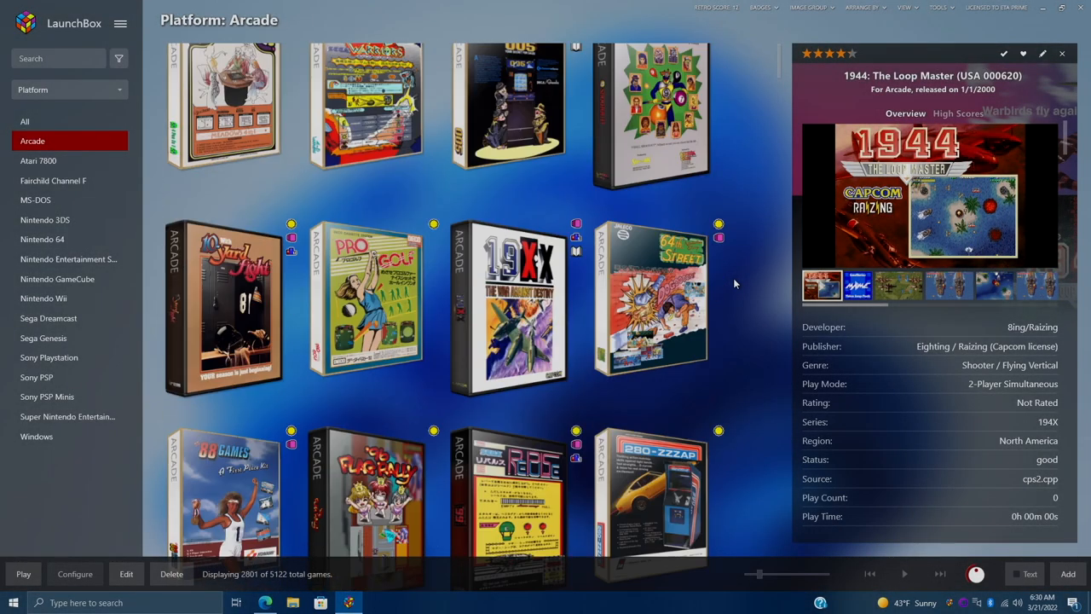
pyautogui.scroll(-3)
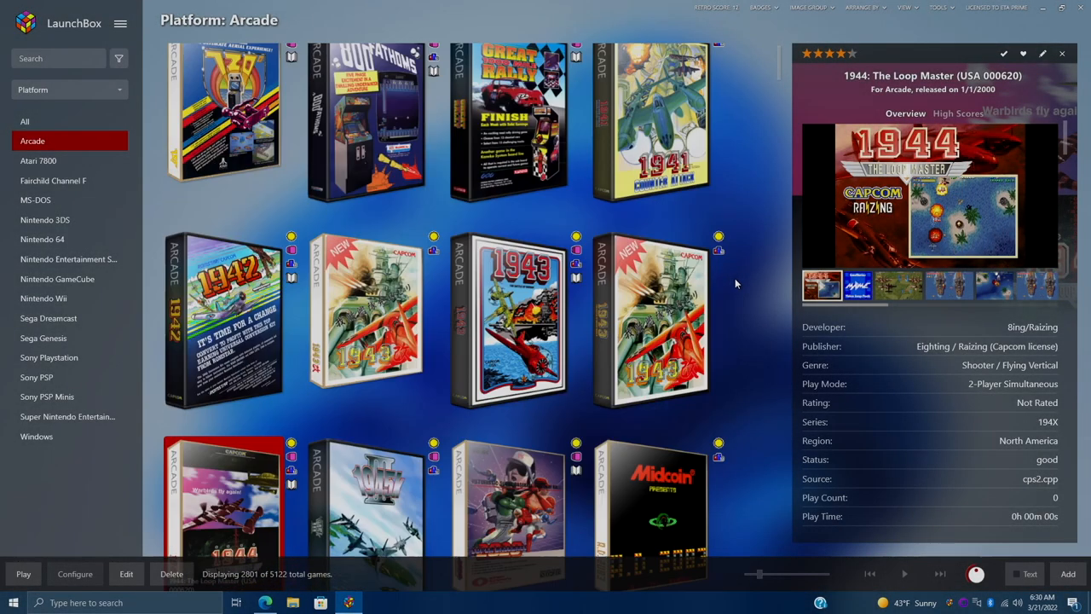
pyautogui.scroll(-3)
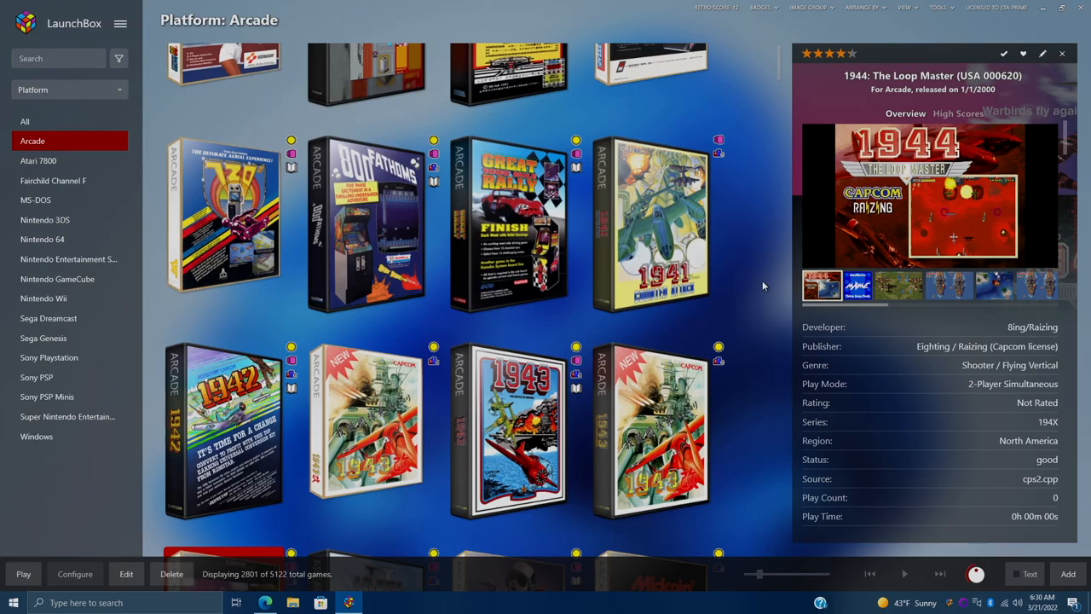
pyautogui.scroll(-3)
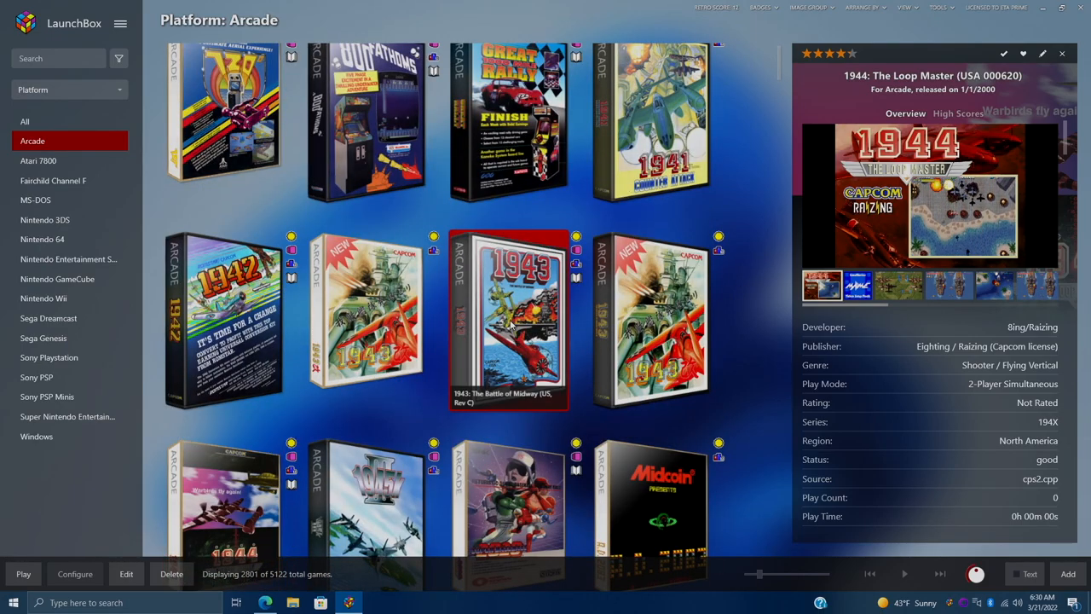
pyautogui.click(512, 322)
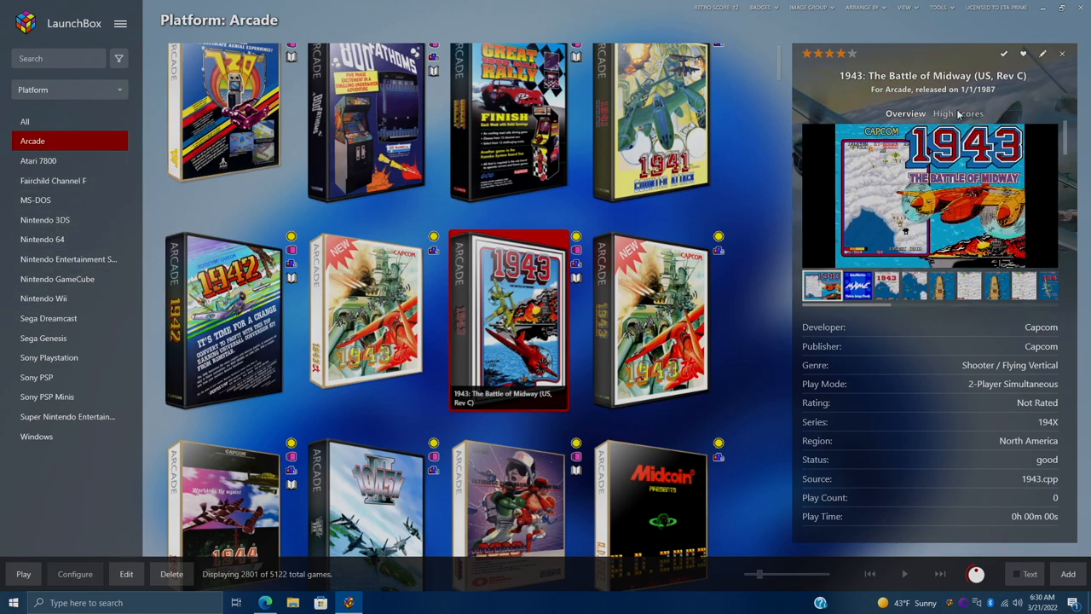
pyautogui.click(959, 113)
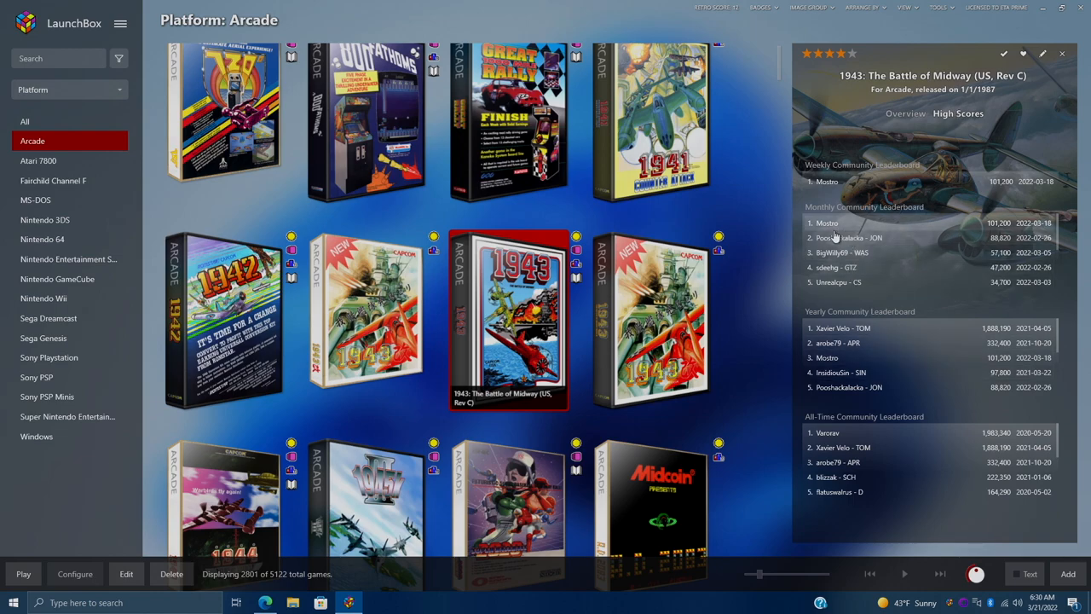
pyautogui.moveTo(824, 266)
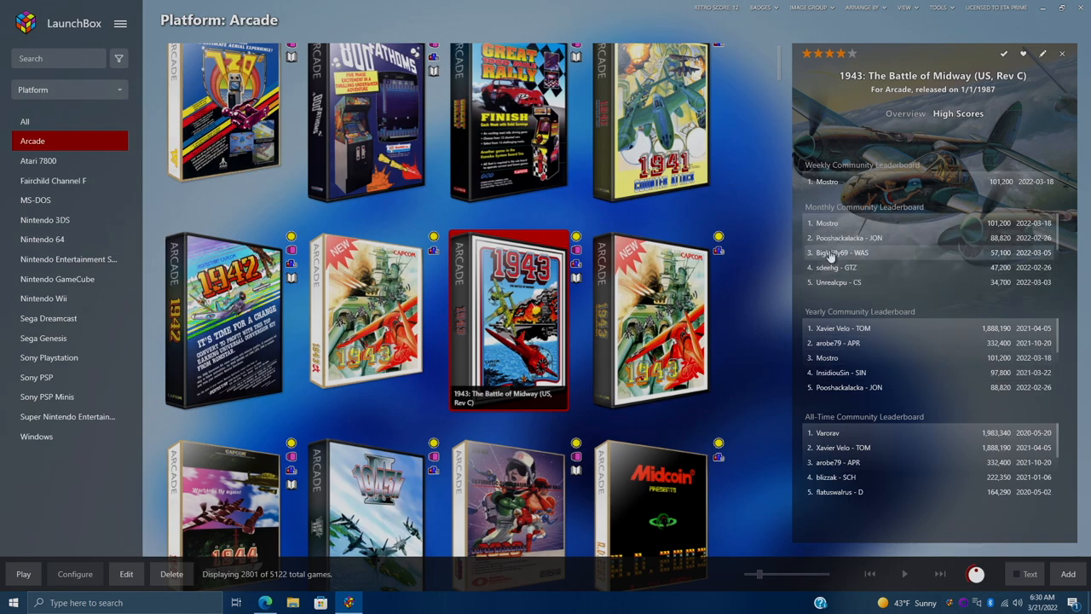
pyautogui.moveTo(822, 222)
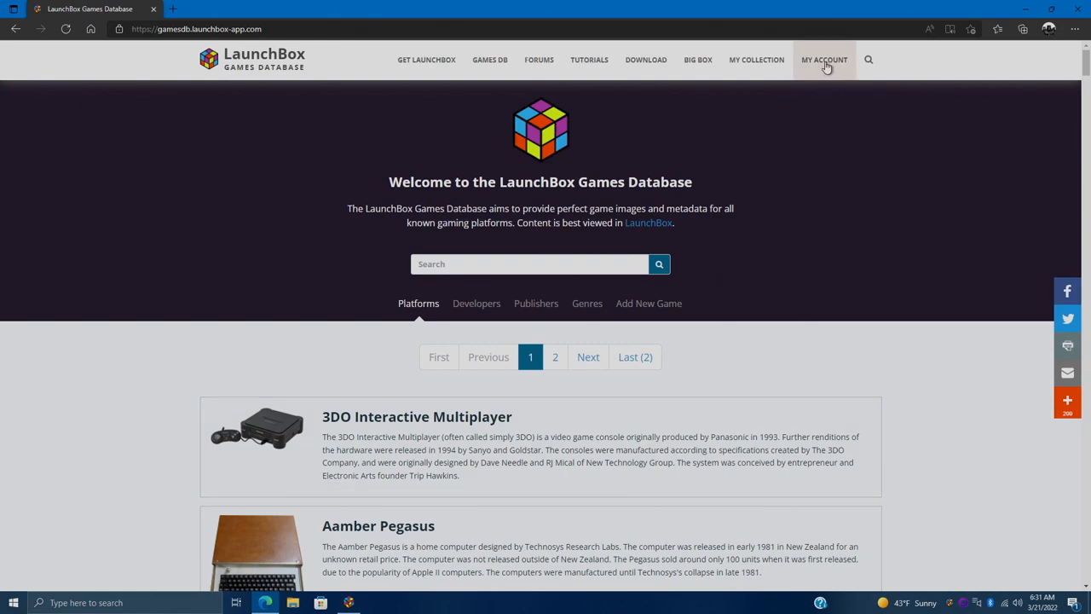
# Go to the Games Database's MY ACCOUNT sign-in page
pyautogui.click(823, 60)
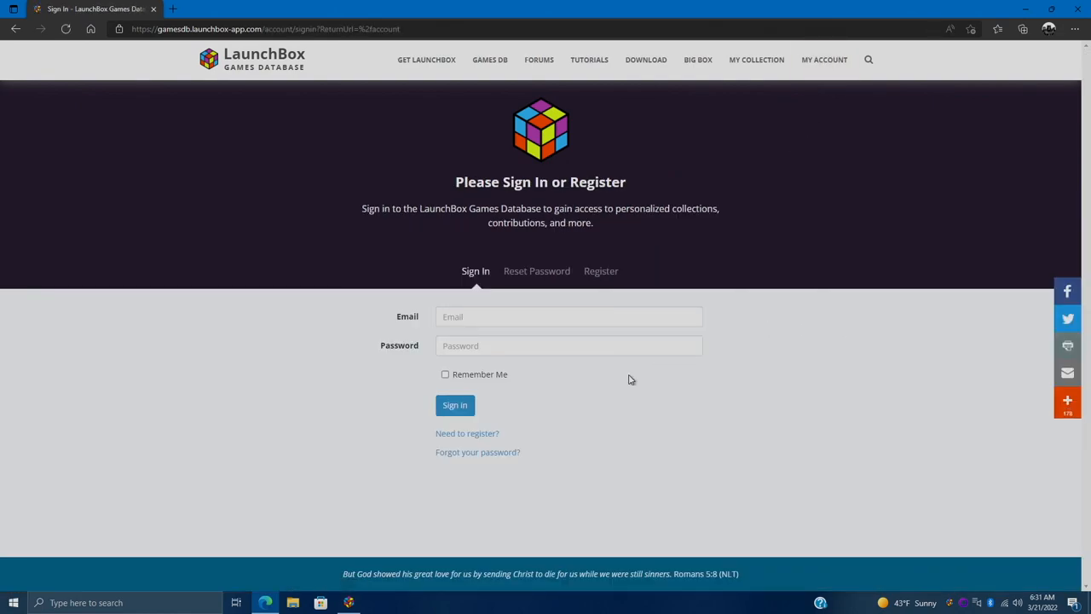
pyautogui.moveTo(339, 185)
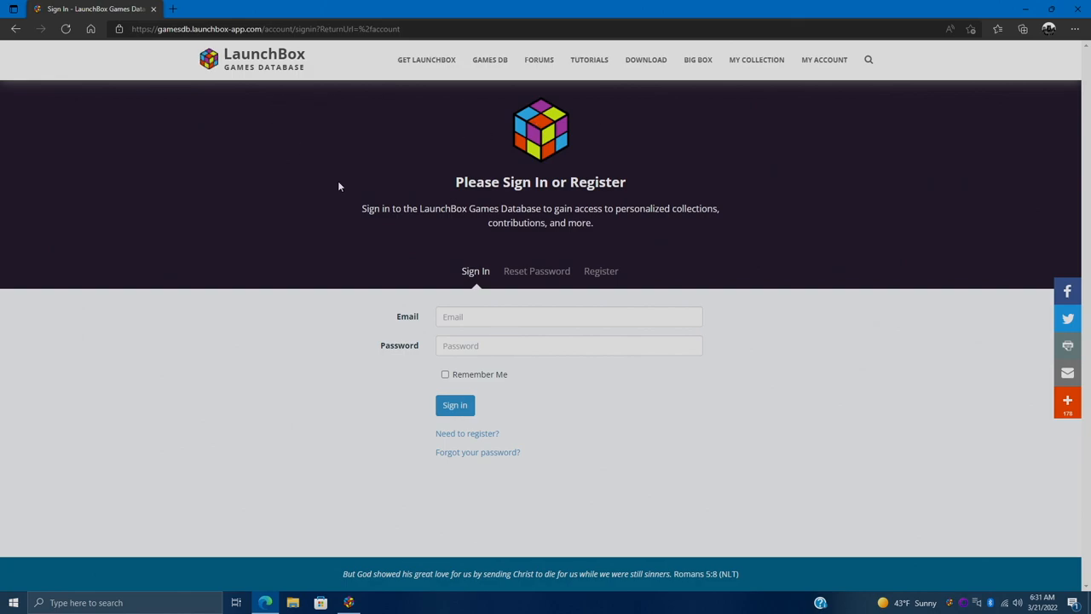
pyautogui.moveTo(563, 382)
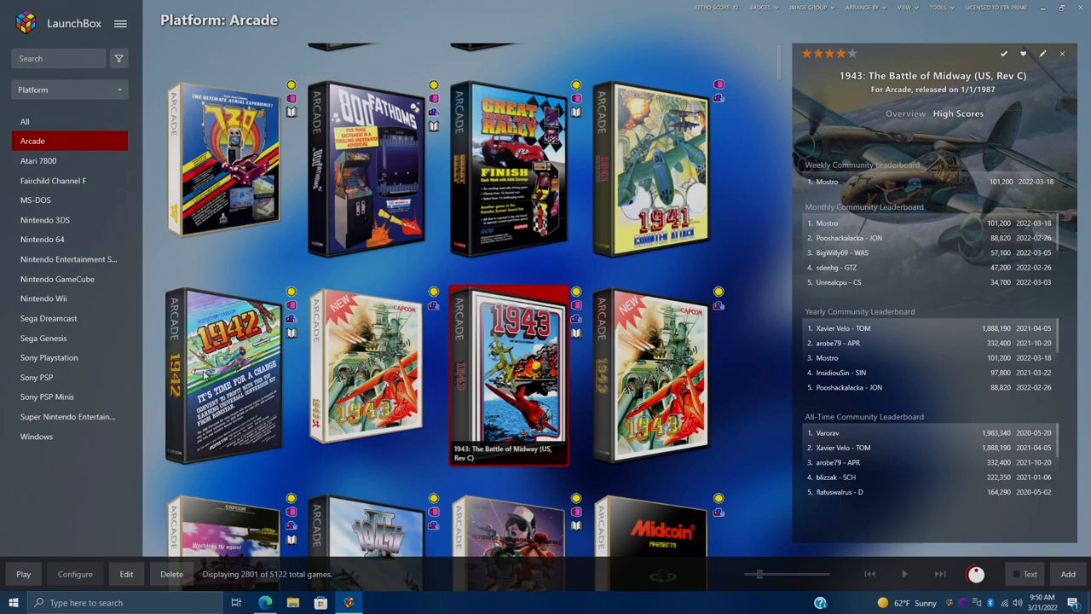
# Select 1942 (Revision B) and display its High Scores leaderboards
pyautogui.click(226, 375)
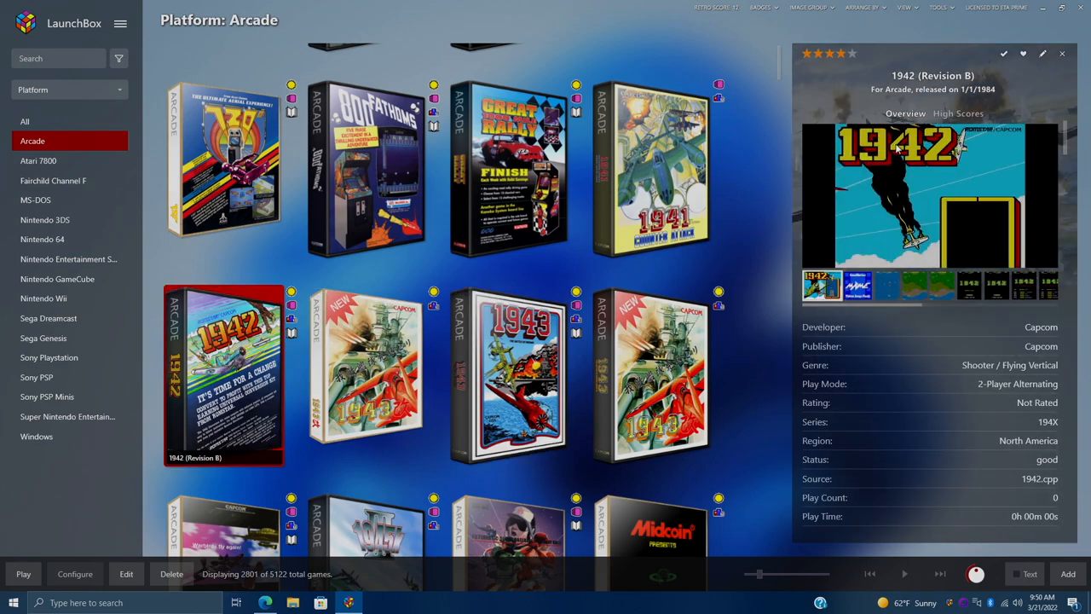
pyautogui.click(957, 113)
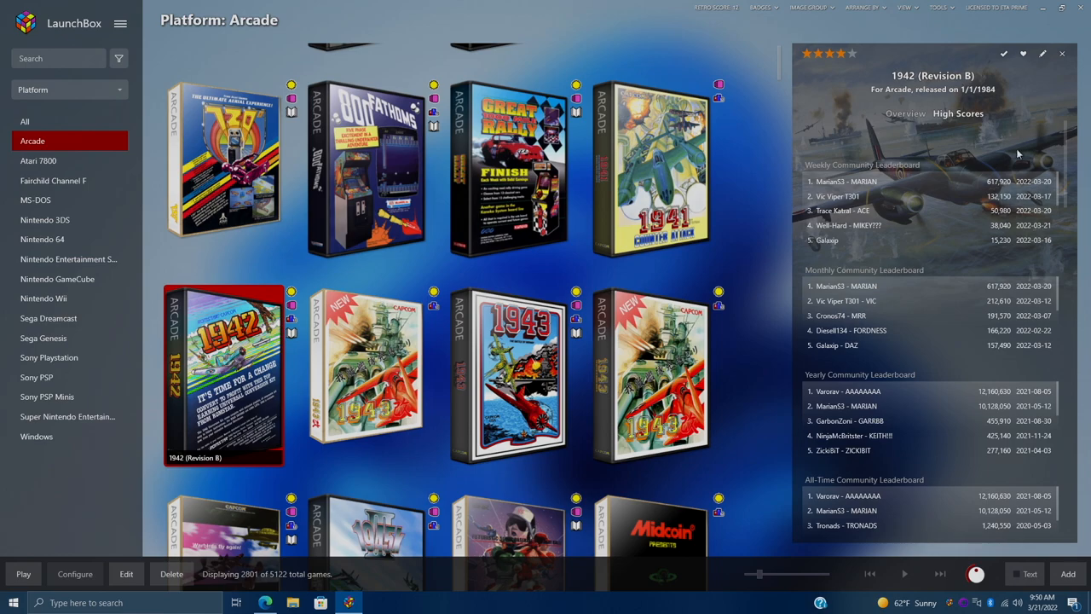
pyautogui.moveTo(829, 170)
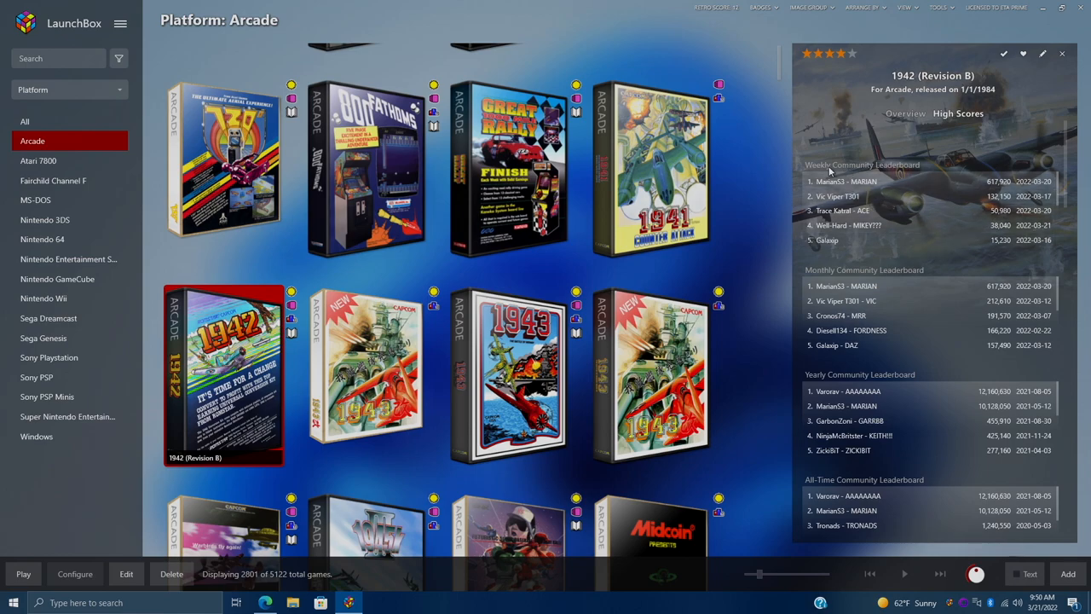
pyautogui.moveTo(927, 225)
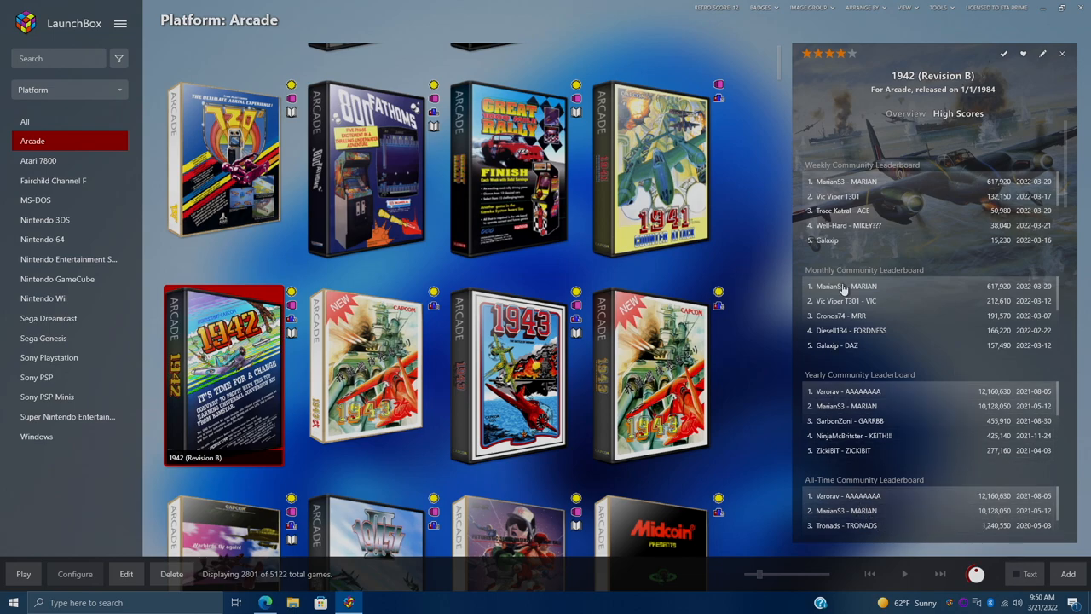
pyautogui.moveTo(852, 196)
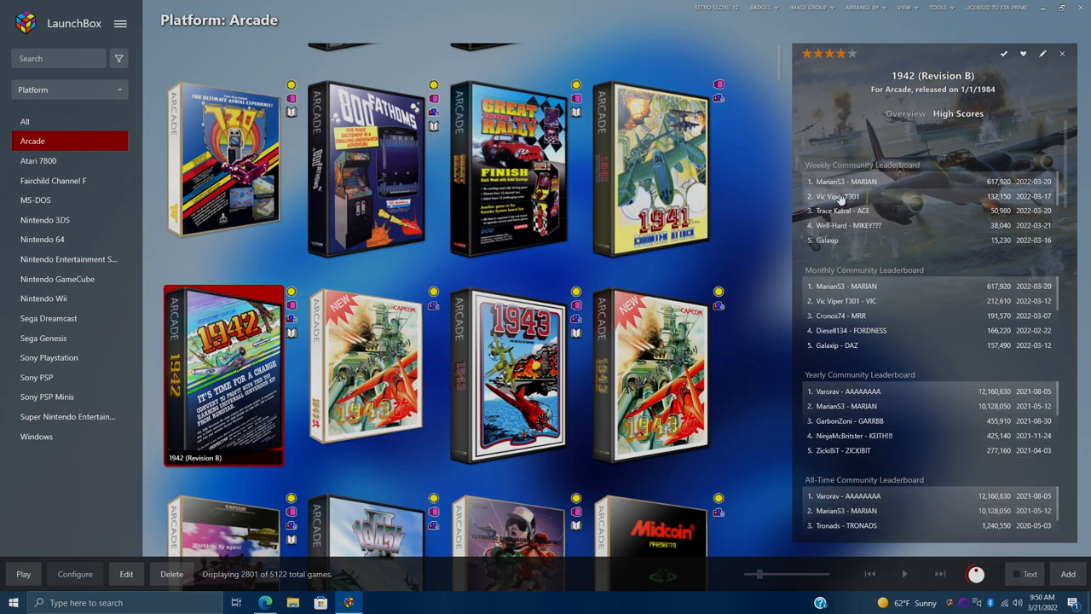
pyautogui.moveTo(834, 186)
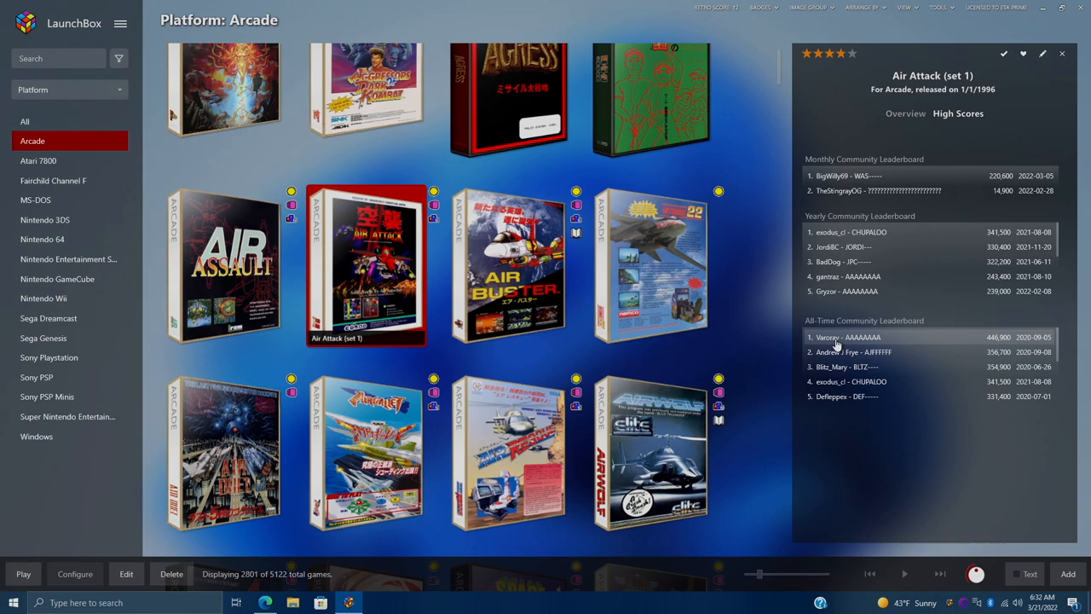
pyautogui.moveTo(268, 162)
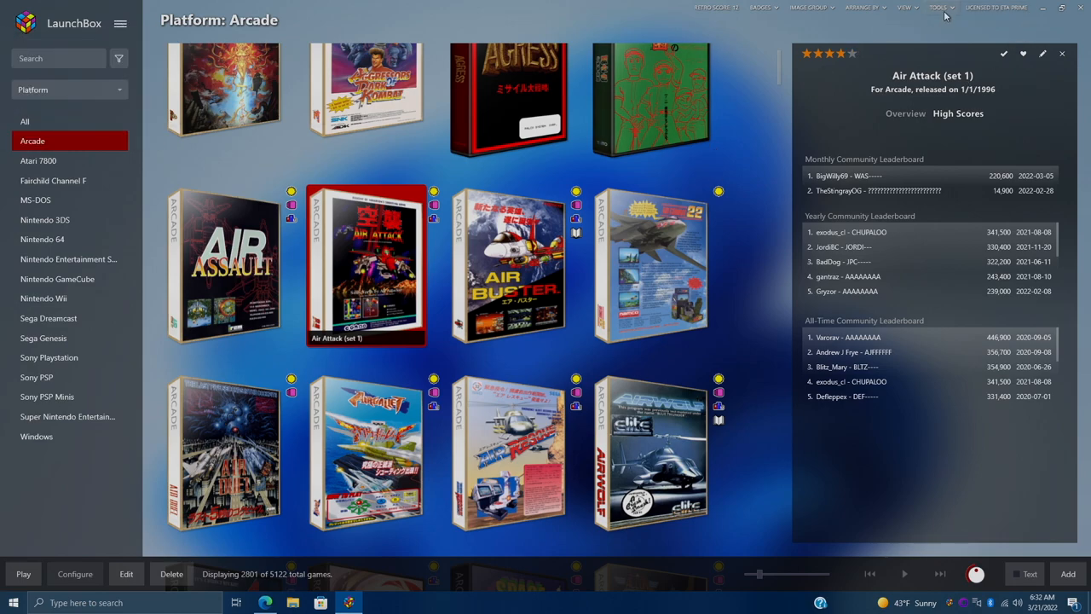
# Start the MAME Arcade Full Set import with the MAME ROMs folder and version 0.241
pyautogui.click(938, 11)
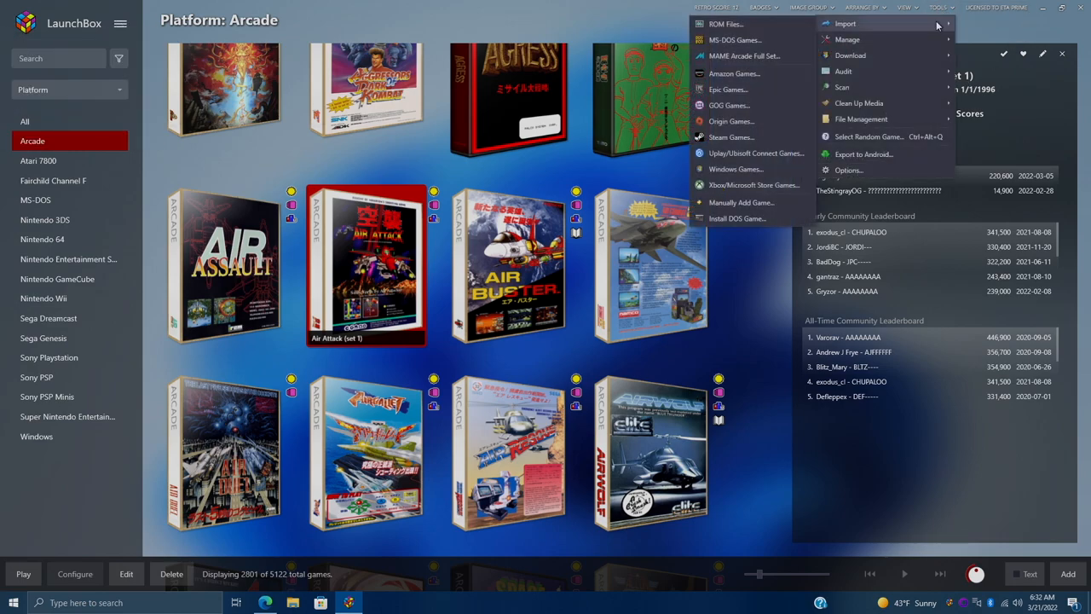
pyautogui.moveTo(739, 56)
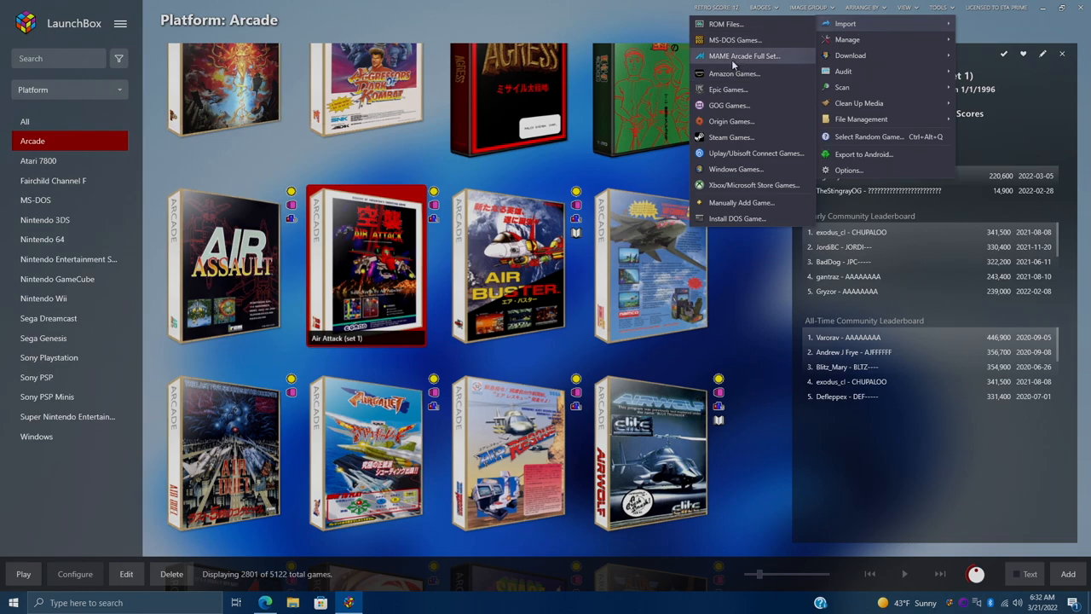
pyautogui.click(735, 56)
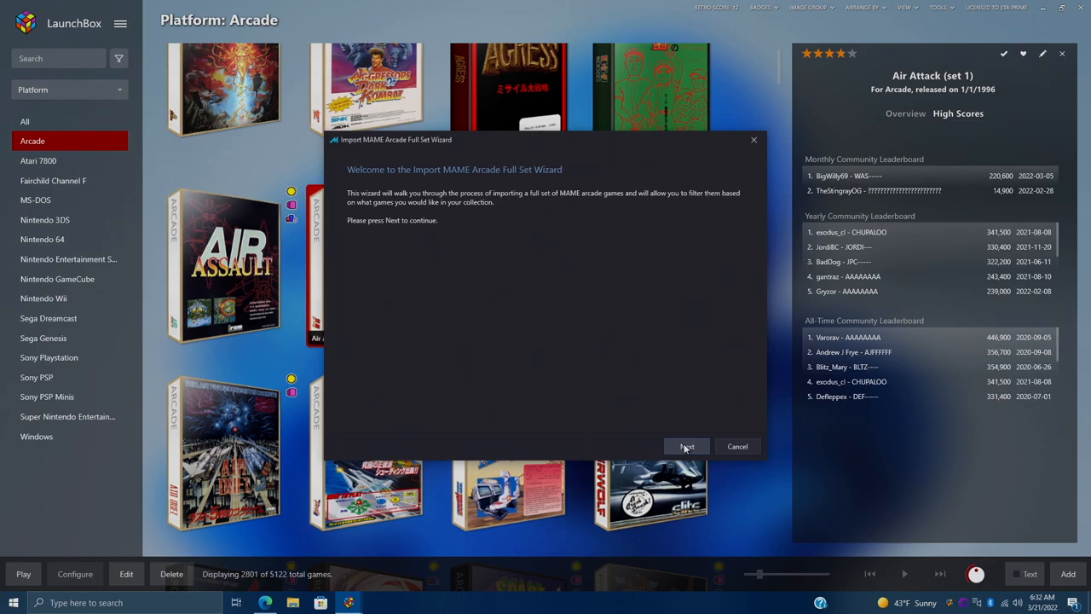
pyautogui.click(686, 445)
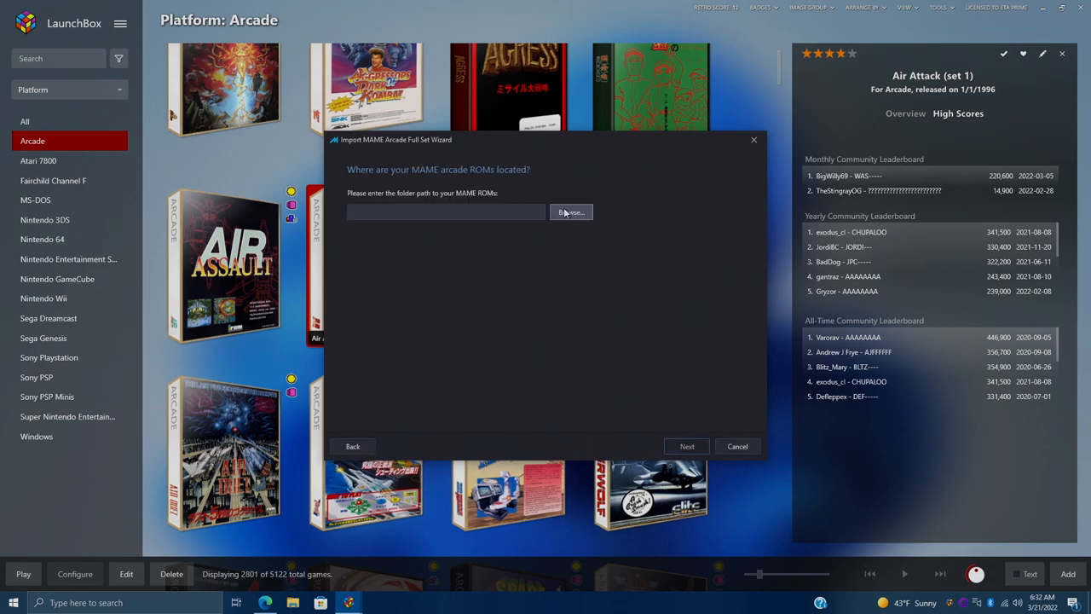
pyautogui.click(570, 211)
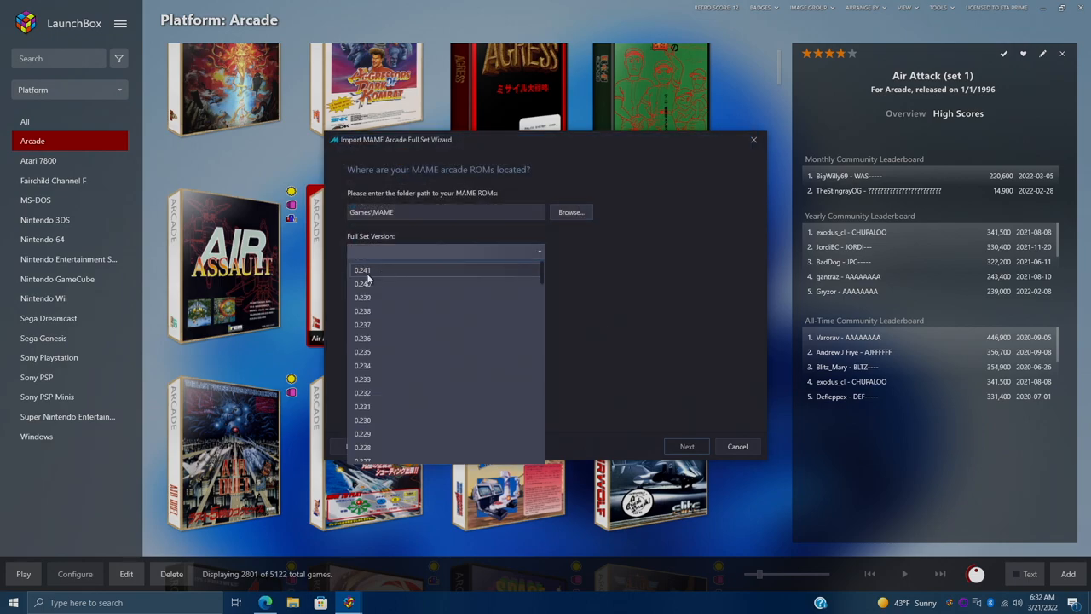
pyautogui.click(686, 446)
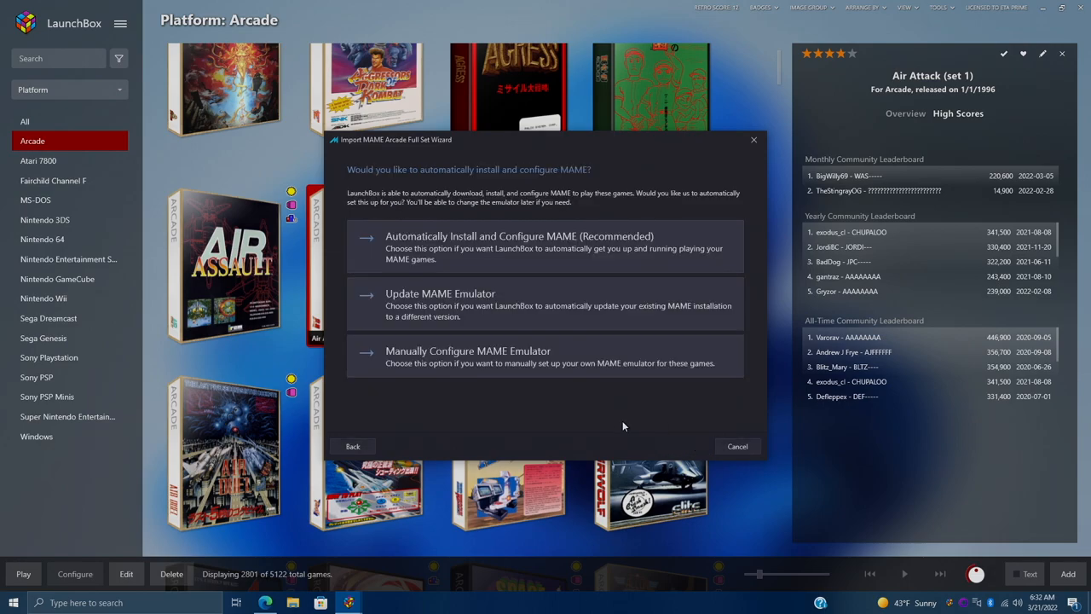
pyautogui.moveTo(490, 394)
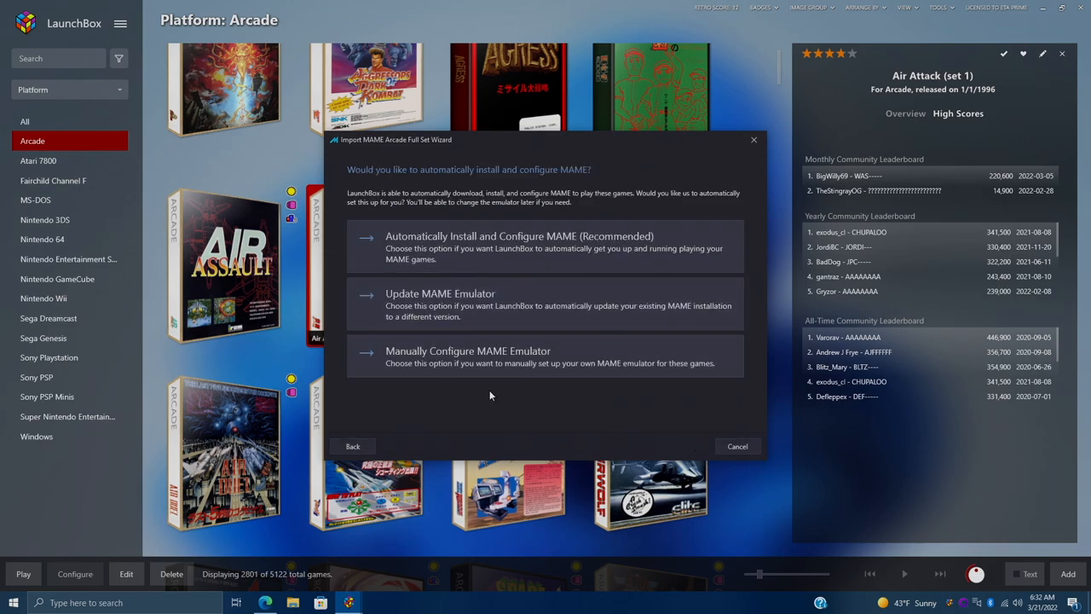
pyautogui.moveTo(740, 447)
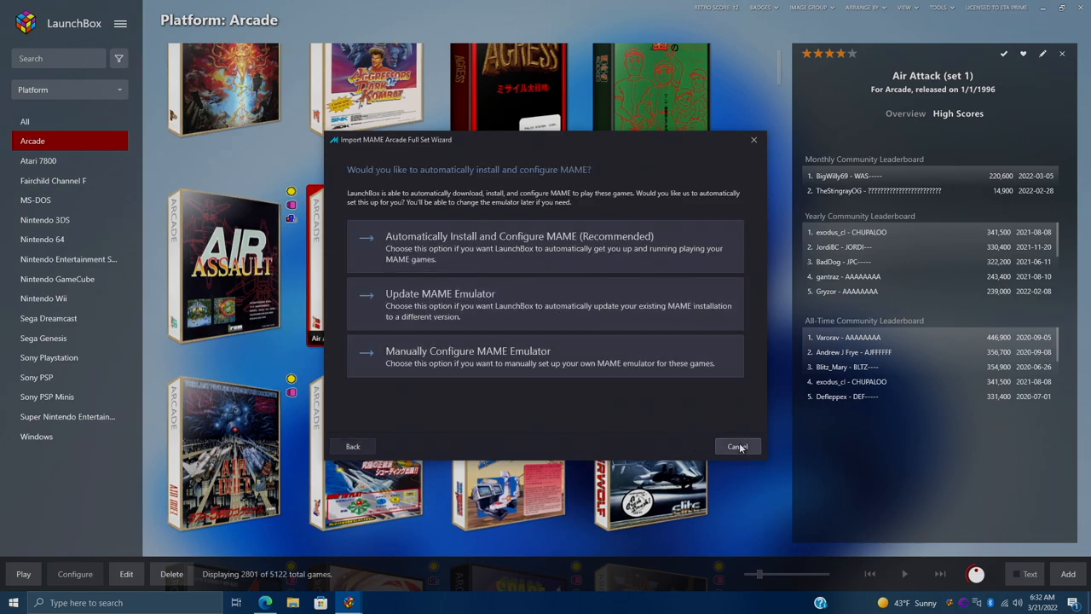
# Advance to the Configure High Score Leaderboards page, then close the import wizard
pyautogui.click(544, 246)
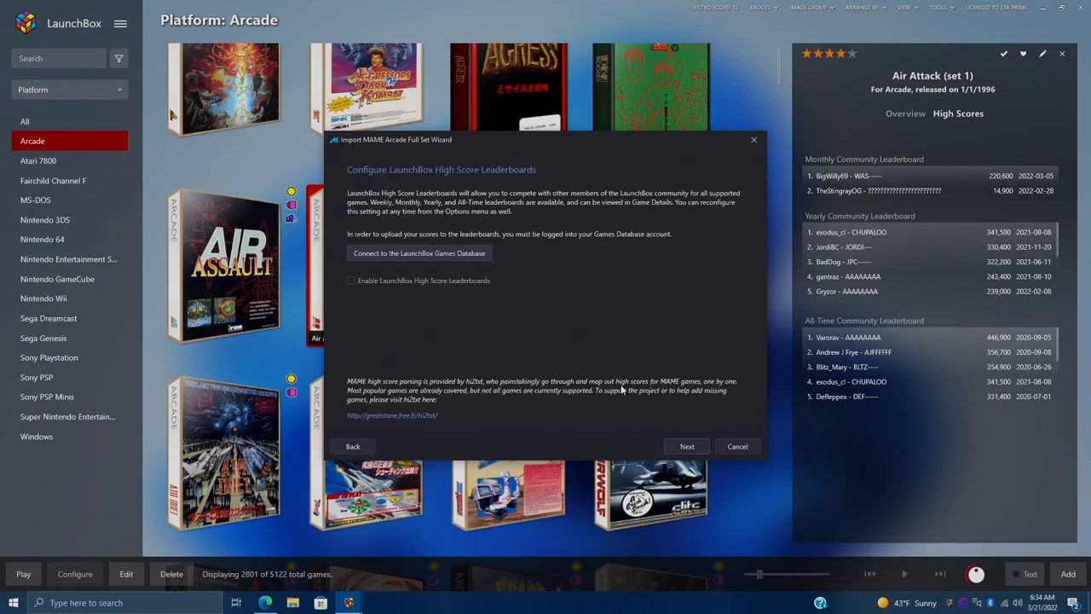
pyautogui.moveTo(591, 318)
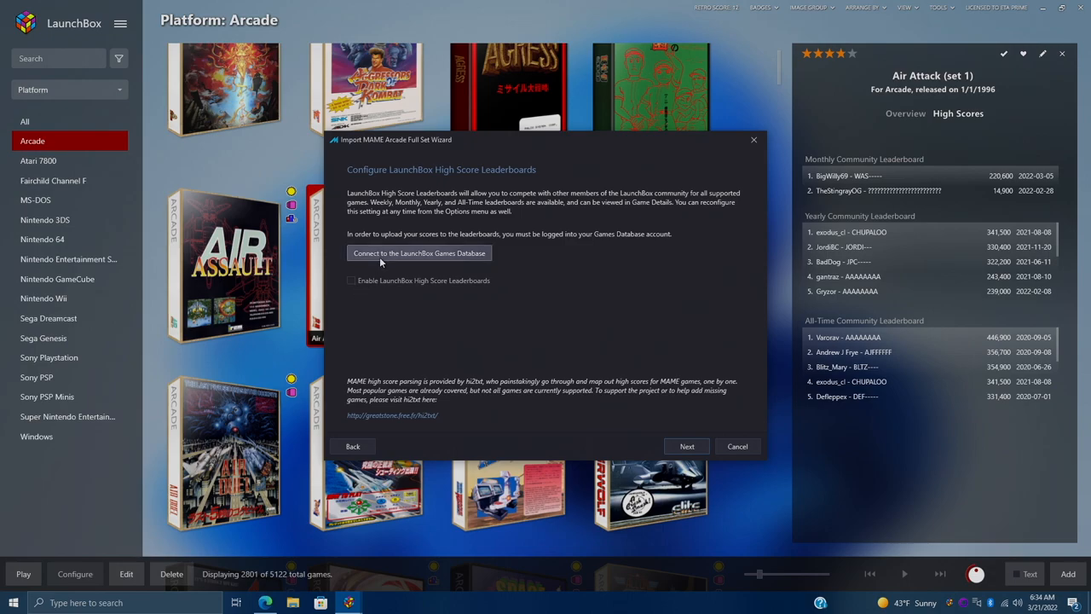
pyautogui.click(410, 253)
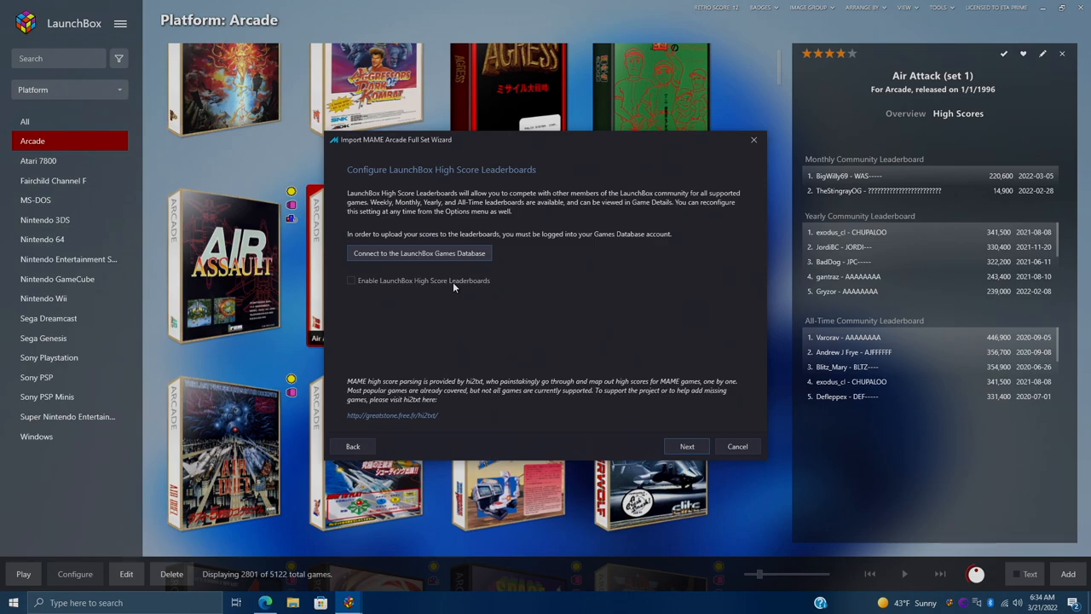
pyautogui.moveTo(666, 396)
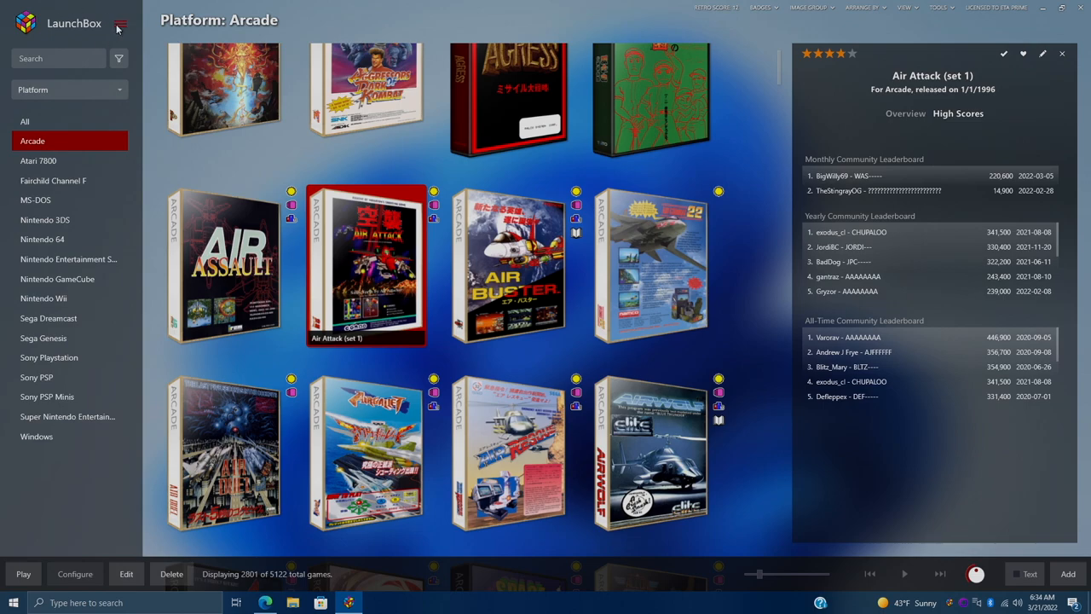
# Connect and sign in to the Games Database, sync the collection, and decline viewing online
pyautogui.click(120, 24)
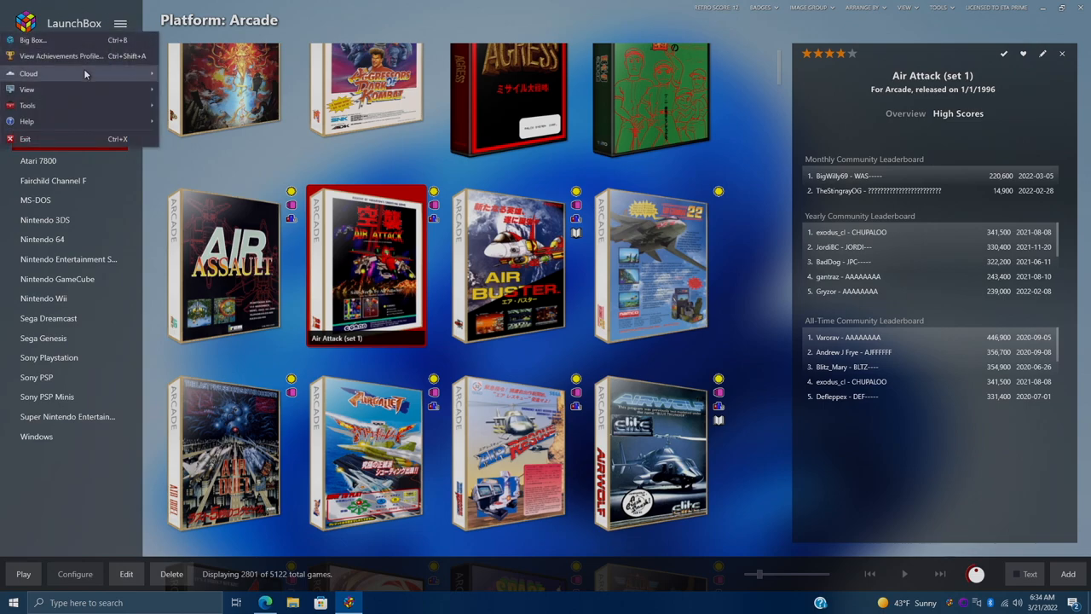
pyautogui.click(32, 73)
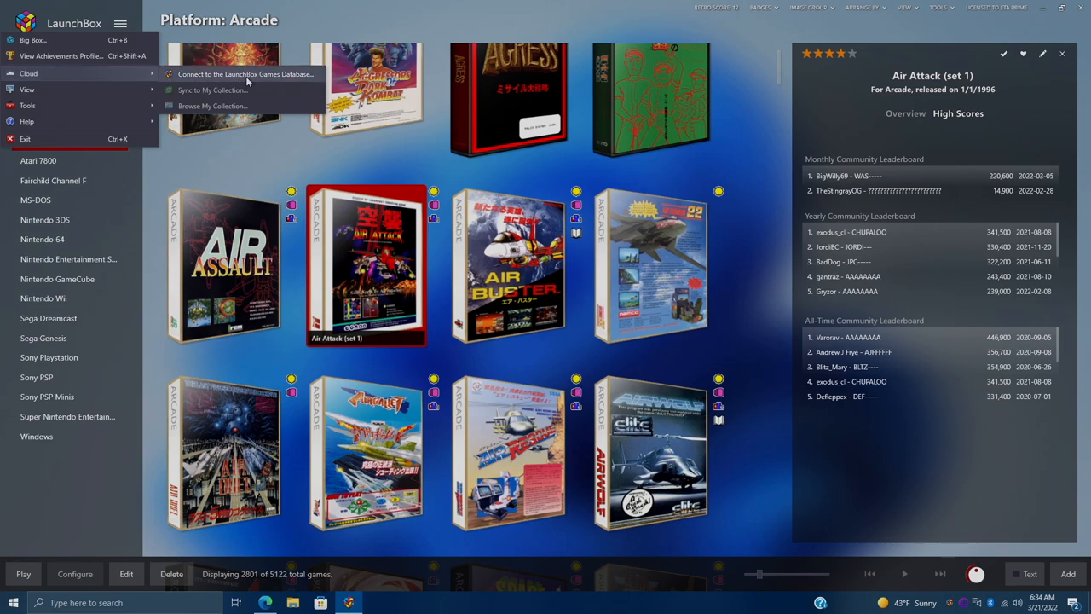
pyautogui.click(245, 74)
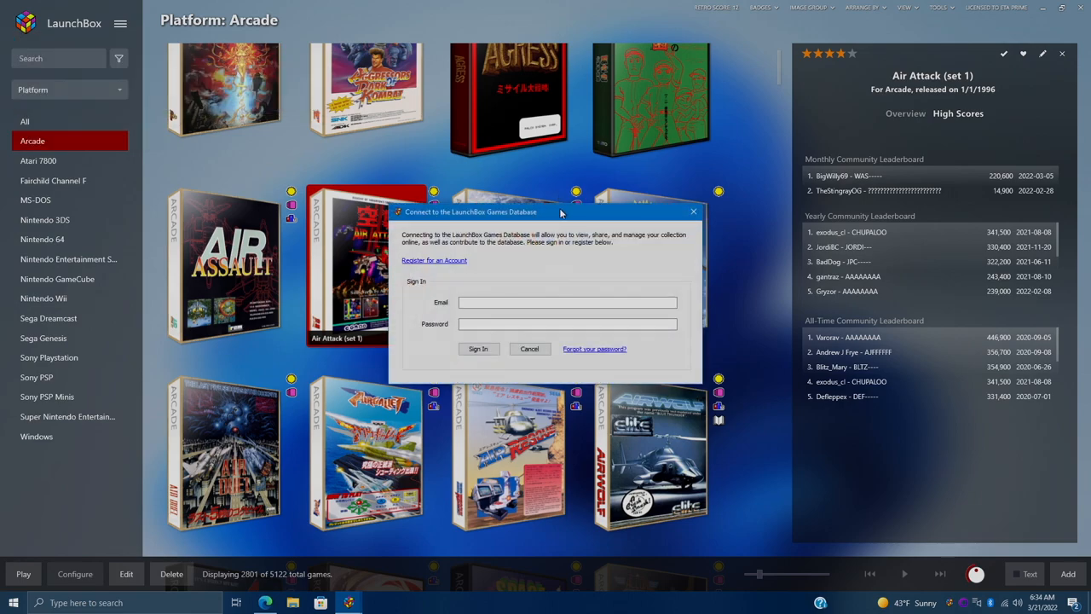
pyautogui.click(566, 301)
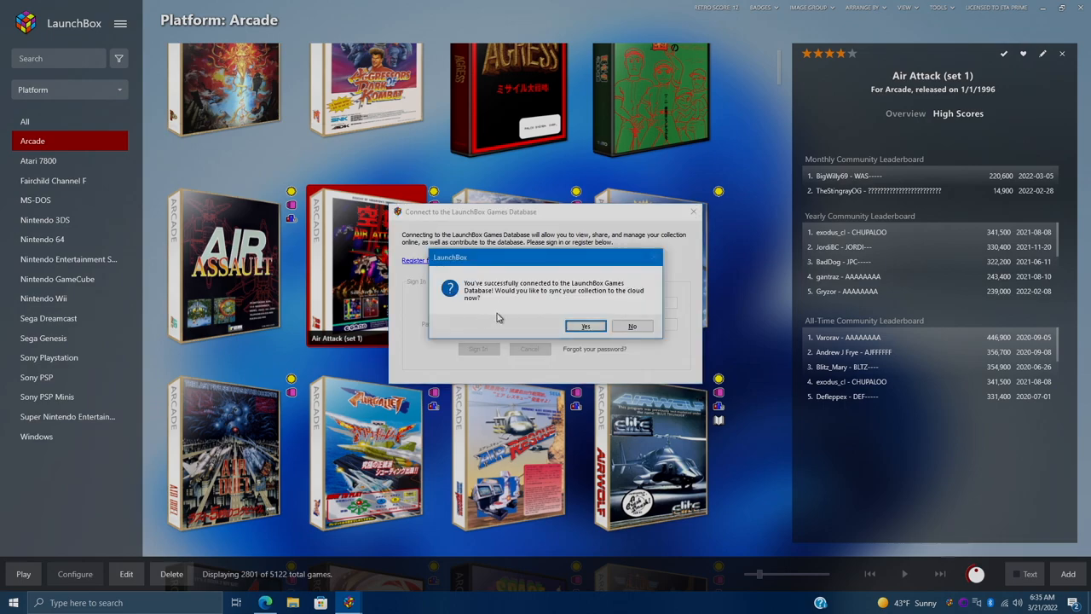
pyautogui.moveTo(530, 323)
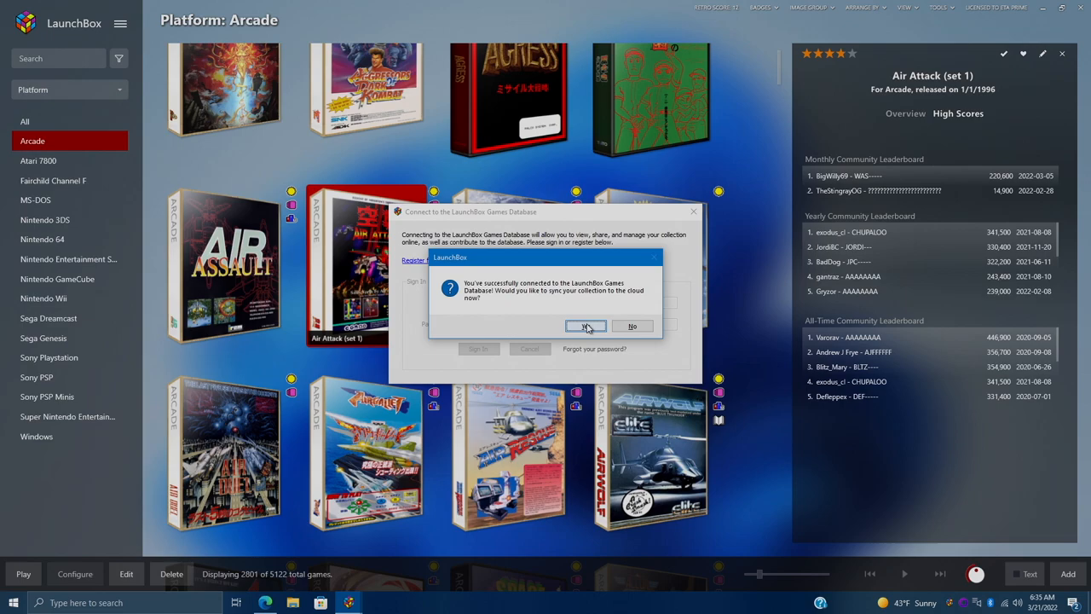
pyautogui.click(584, 326)
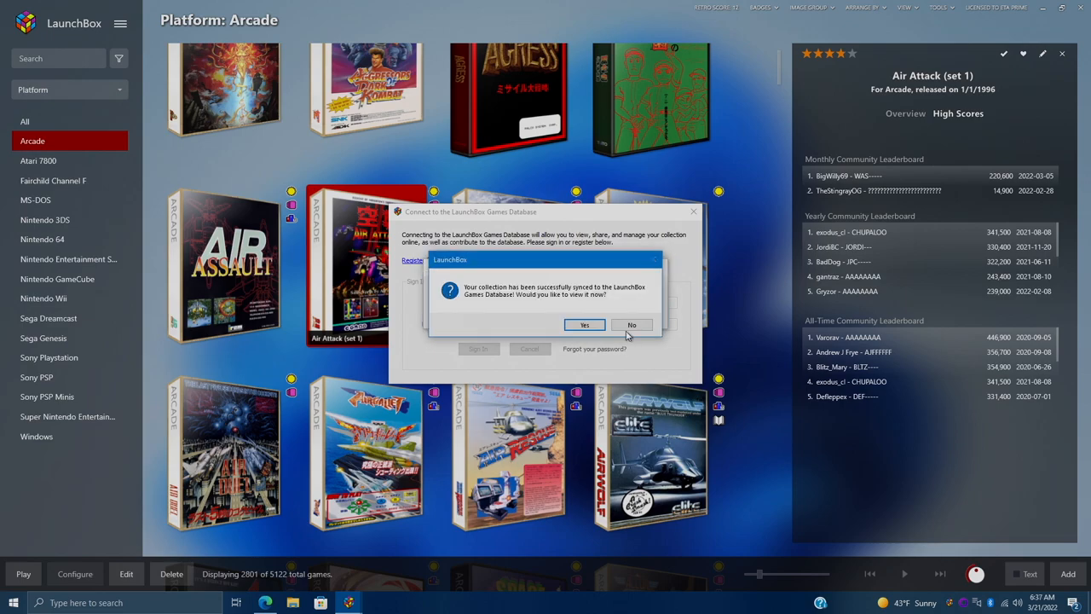
pyautogui.click(630, 323)
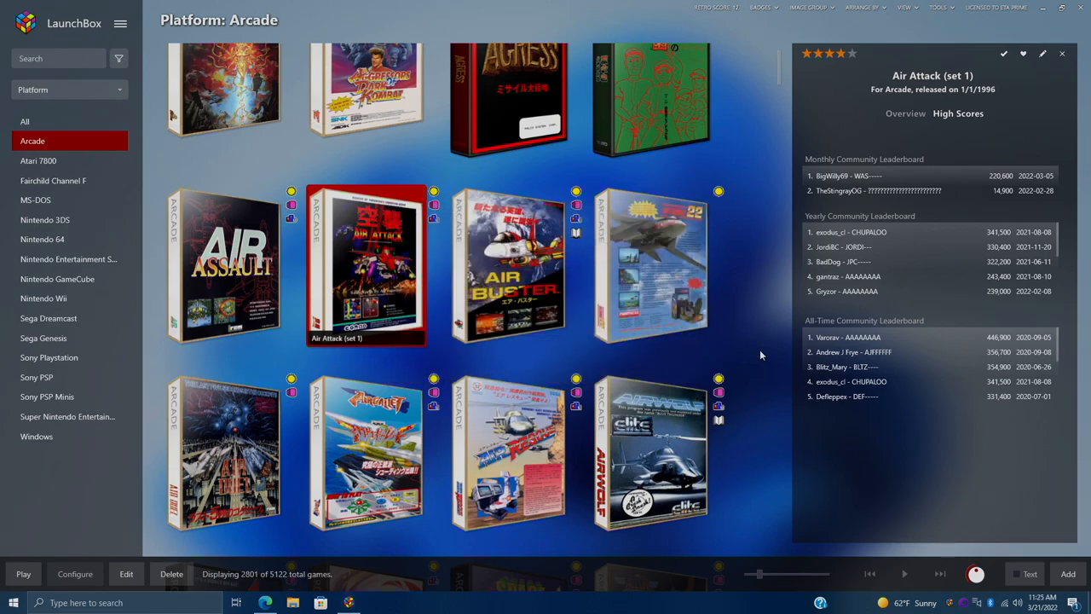
pyautogui.moveTo(772, 199)
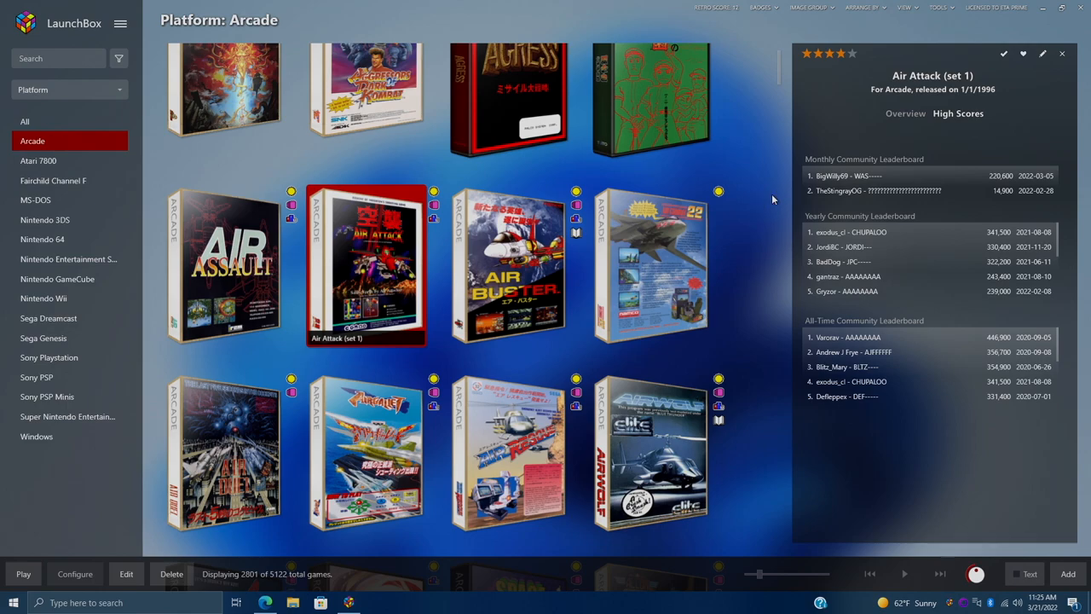
# Enable MAME leaderboard download and high score upload under Integrations > MAME, then save
pyautogui.click(938, 12)
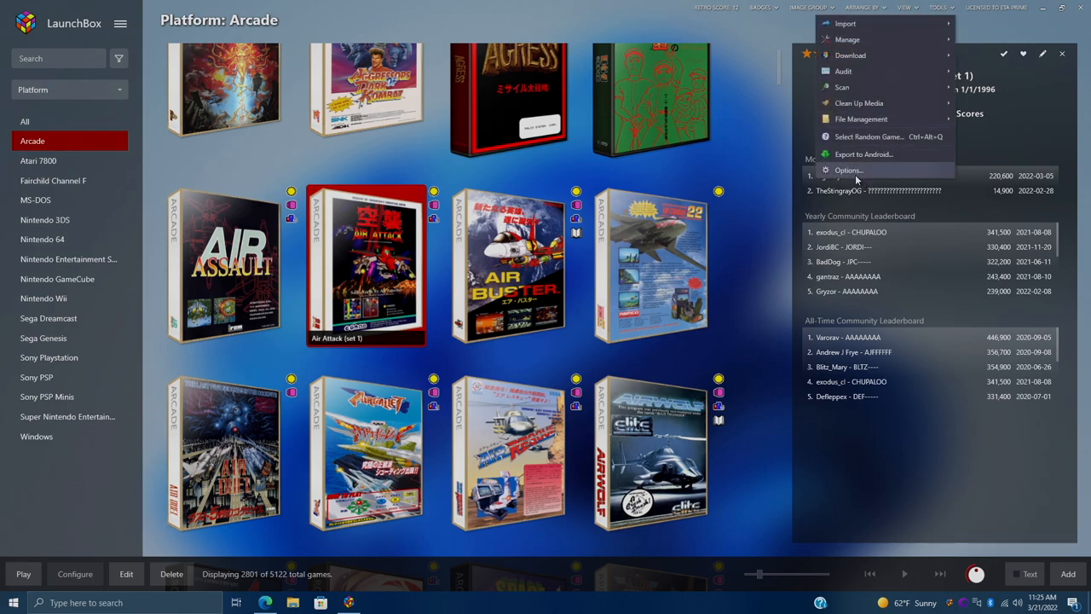
pyautogui.click(847, 170)
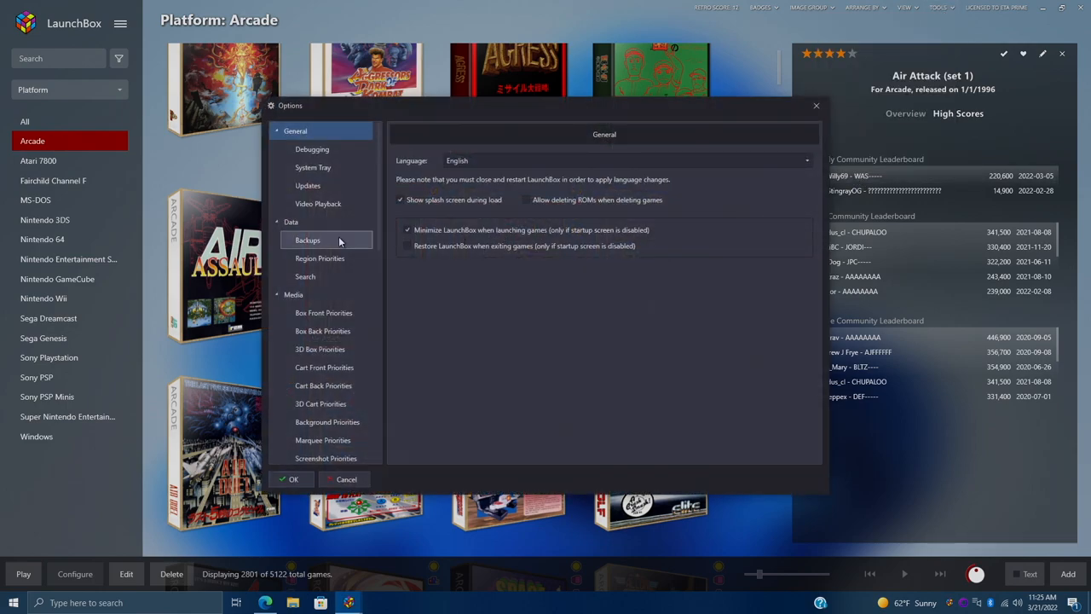
pyautogui.scroll(-3)
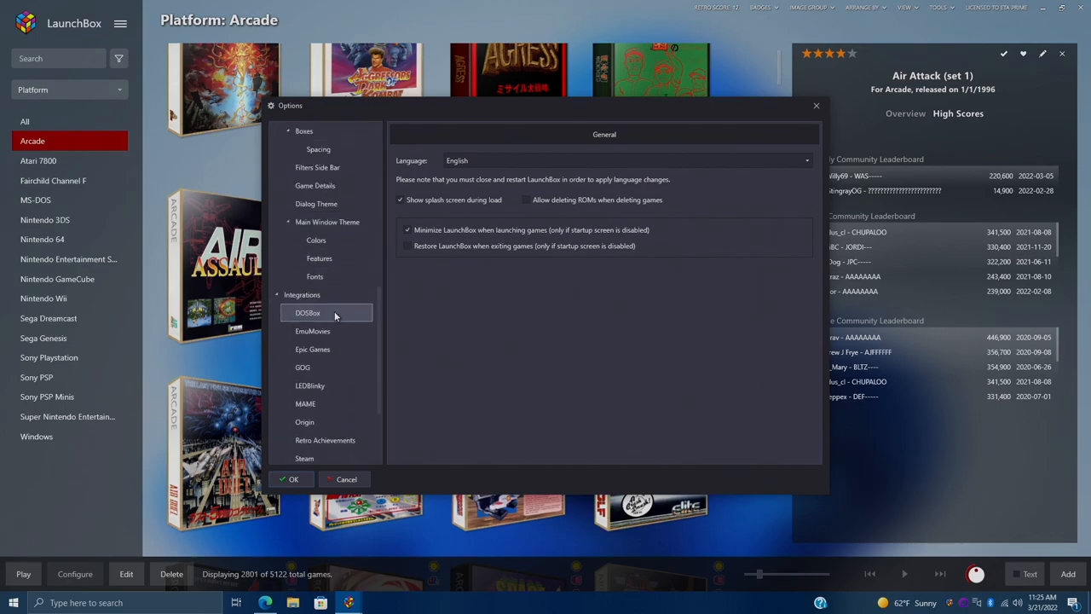
pyautogui.click(306, 403)
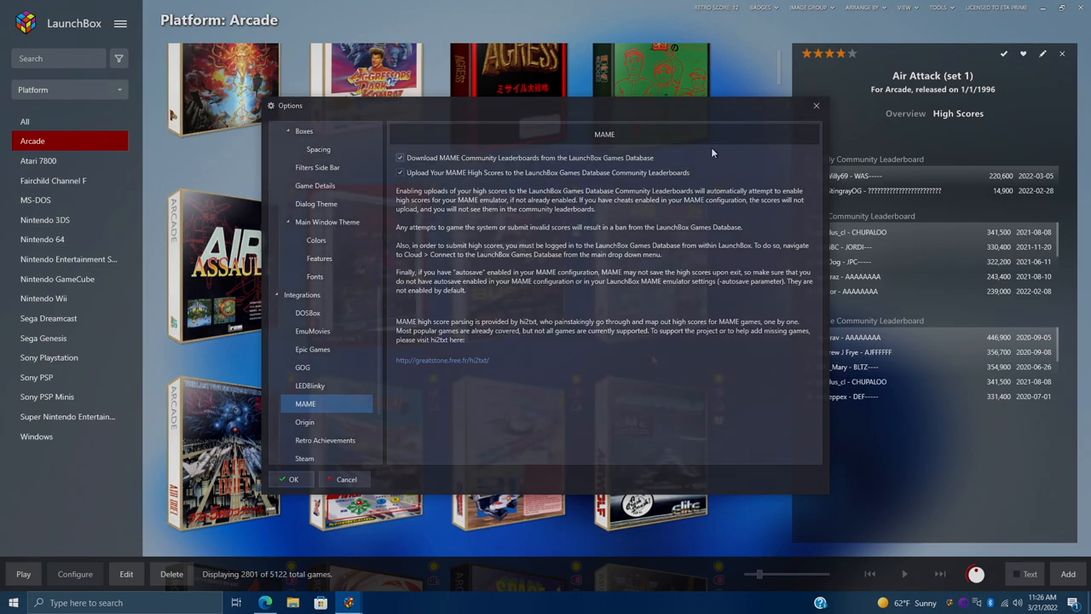
pyautogui.click(289, 479)
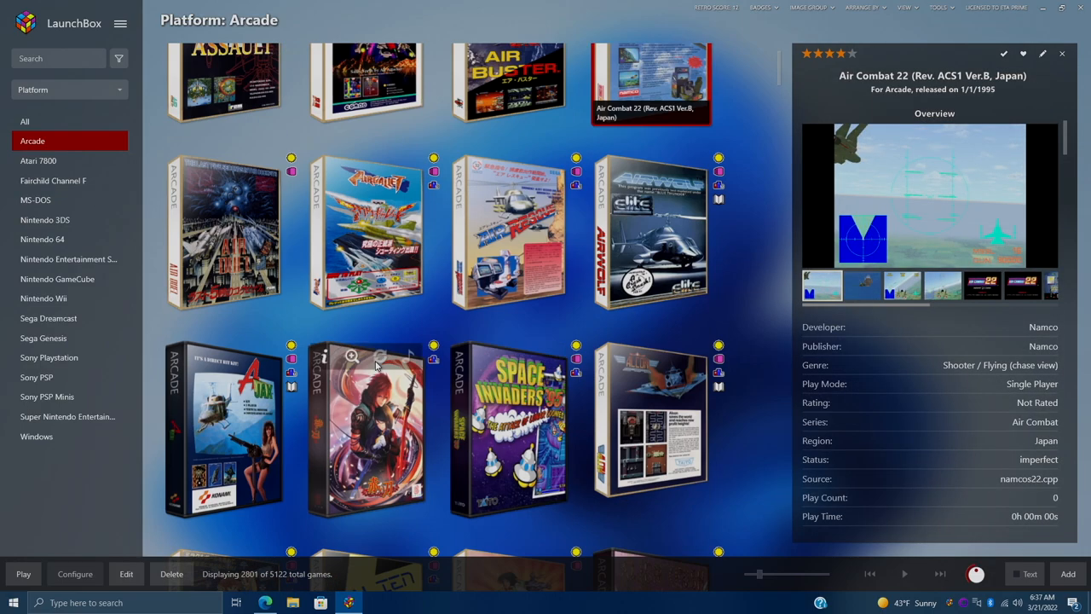
# Bring up the context menu for Aero Fighters 2 / Sonic Wings 2 in the Arcade list
pyautogui.scroll(-3)
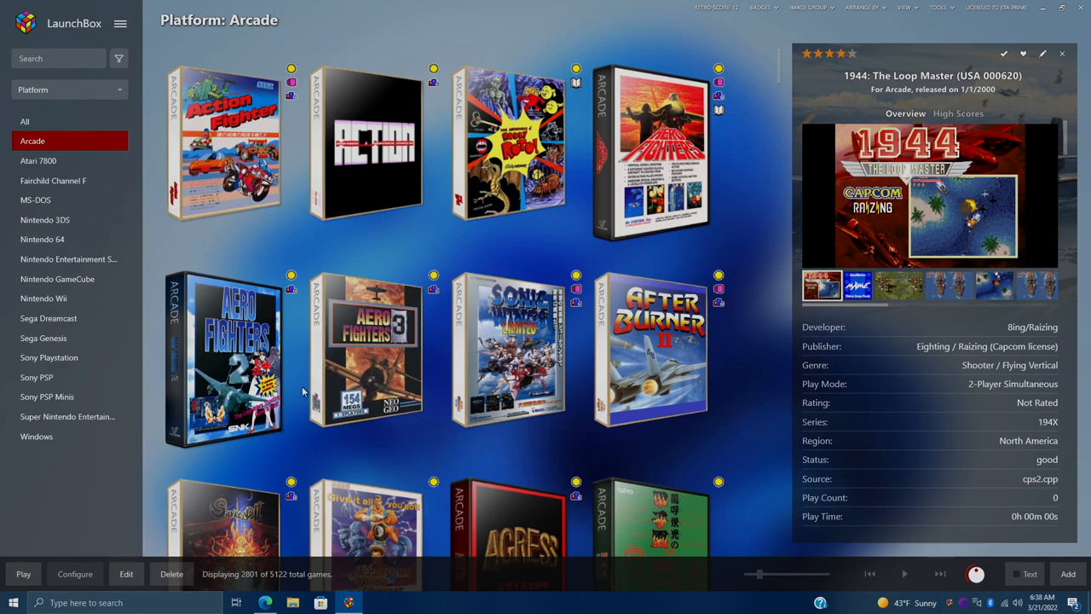
pyautogui.rightClick(238, 374)
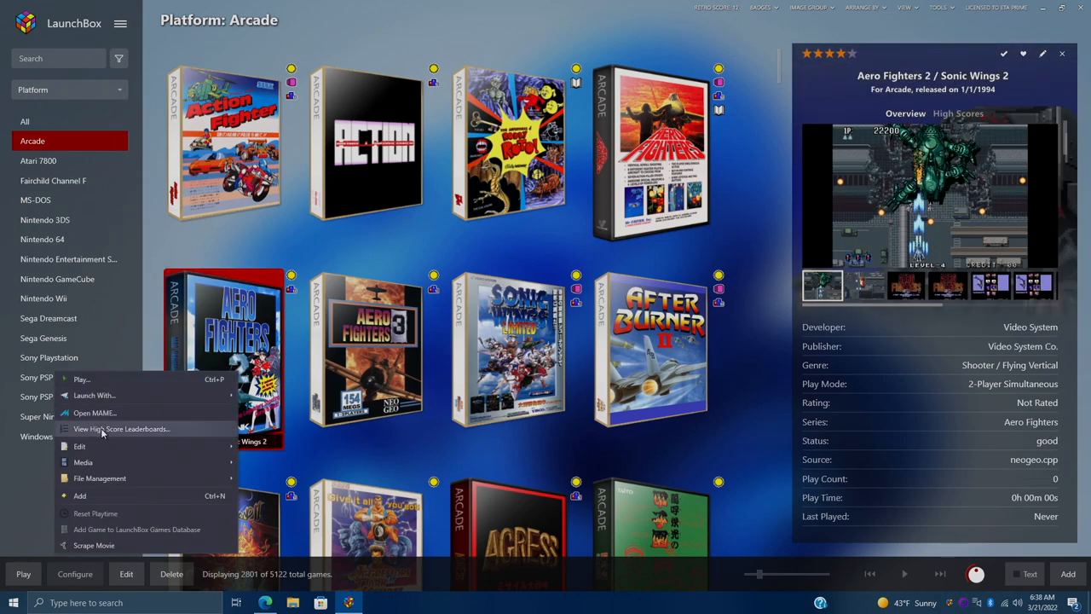
pyautogui.click(120, 429)
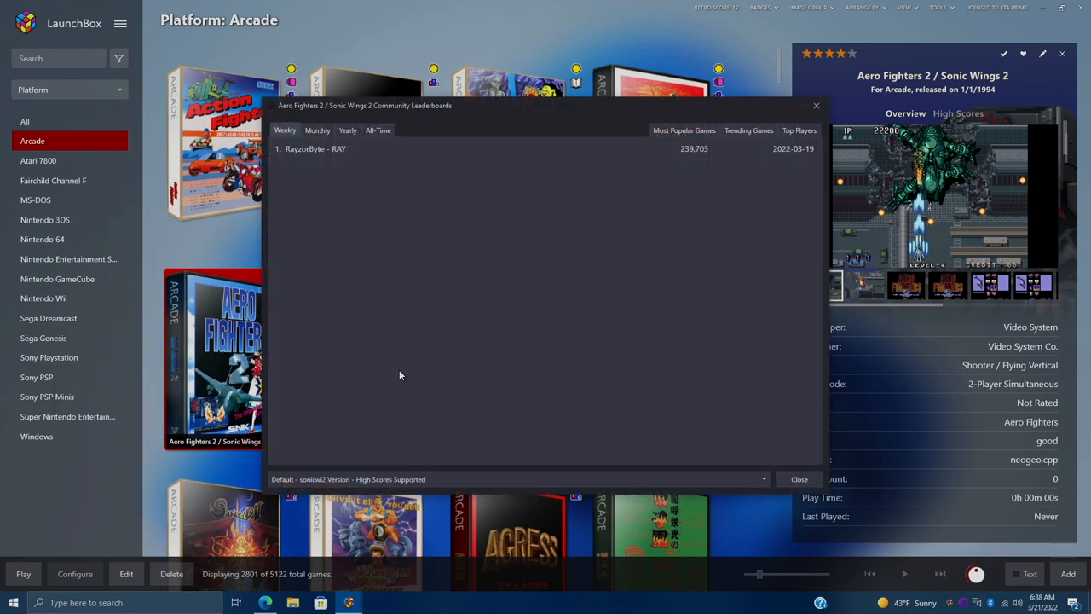
pyautogui.moveTo(317, 161)
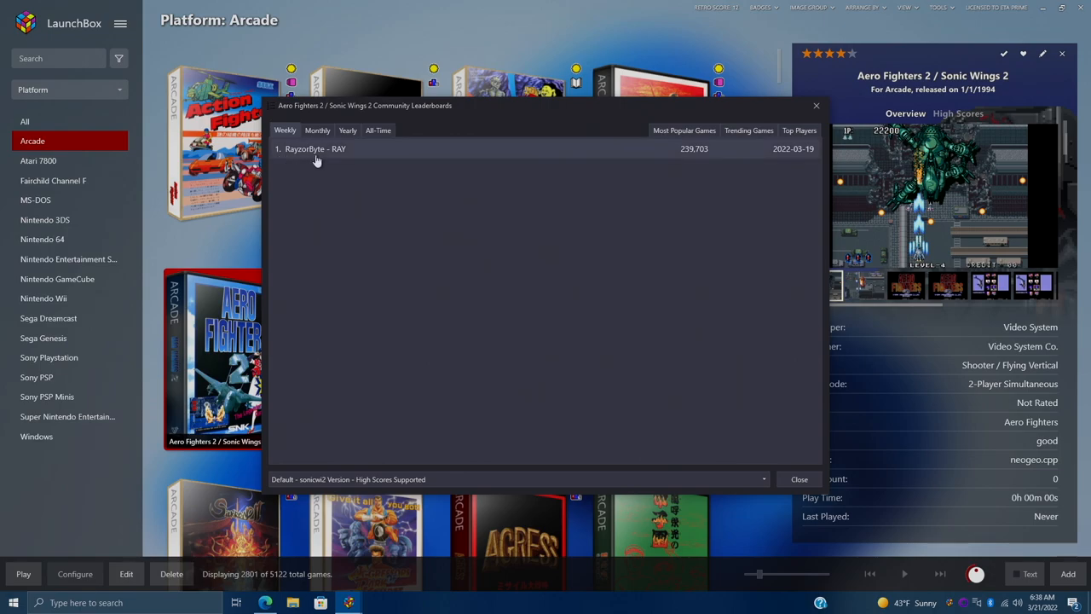
pyautogui.click(317, 129)
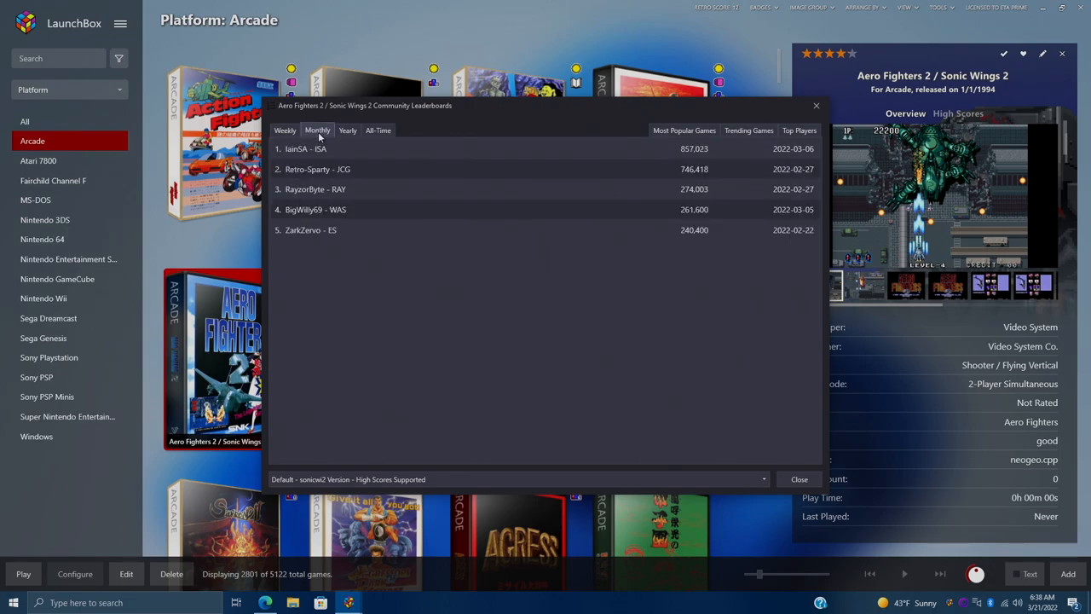
pyautogui.click(378, 130)
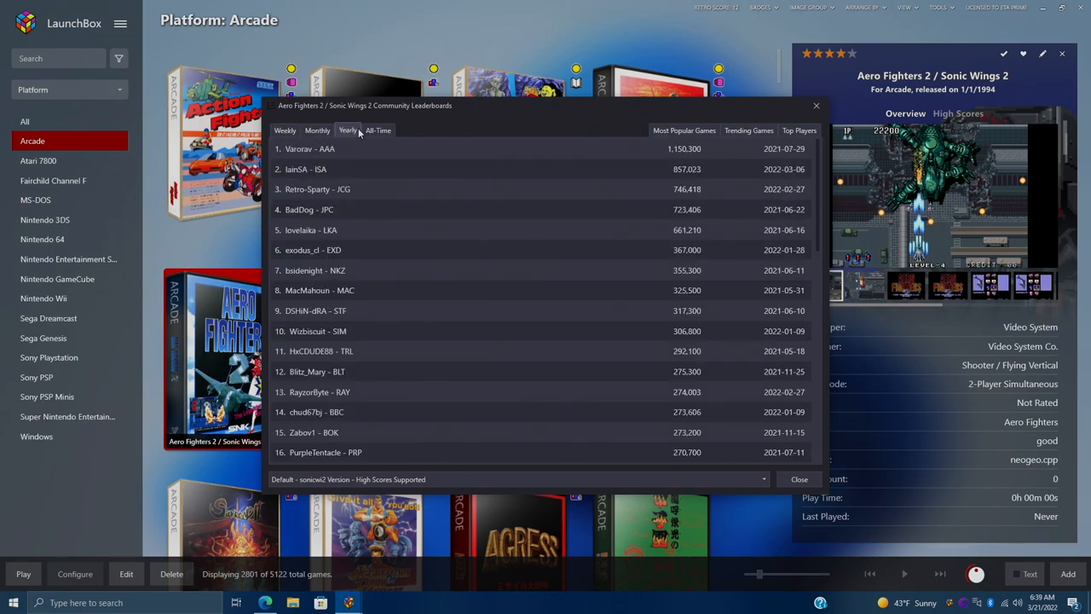
pyautogui.click(378, 129)
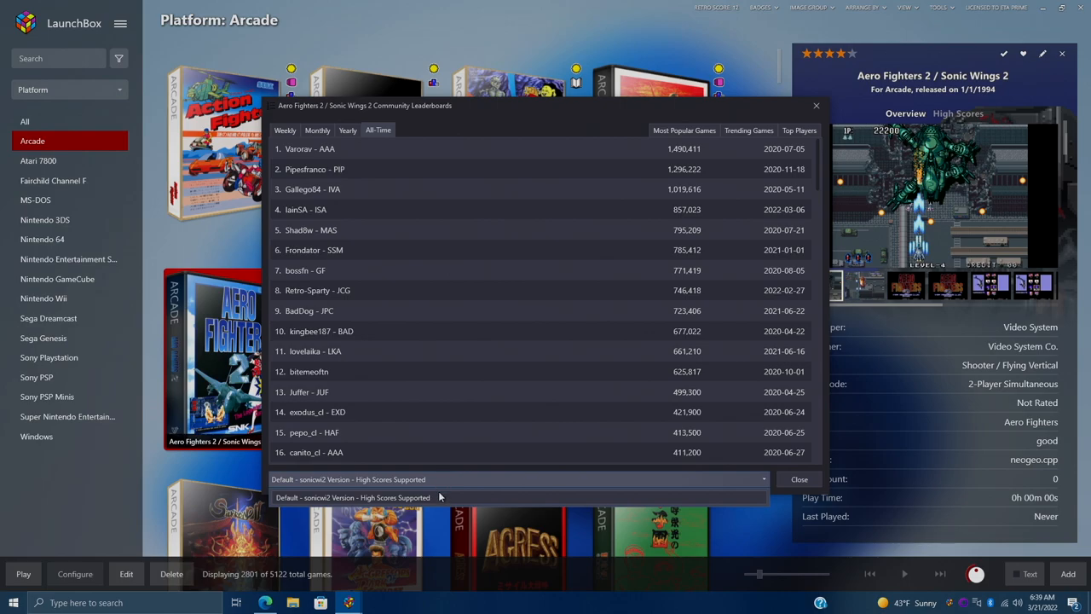
pyautogui.moveTo(438, 483)
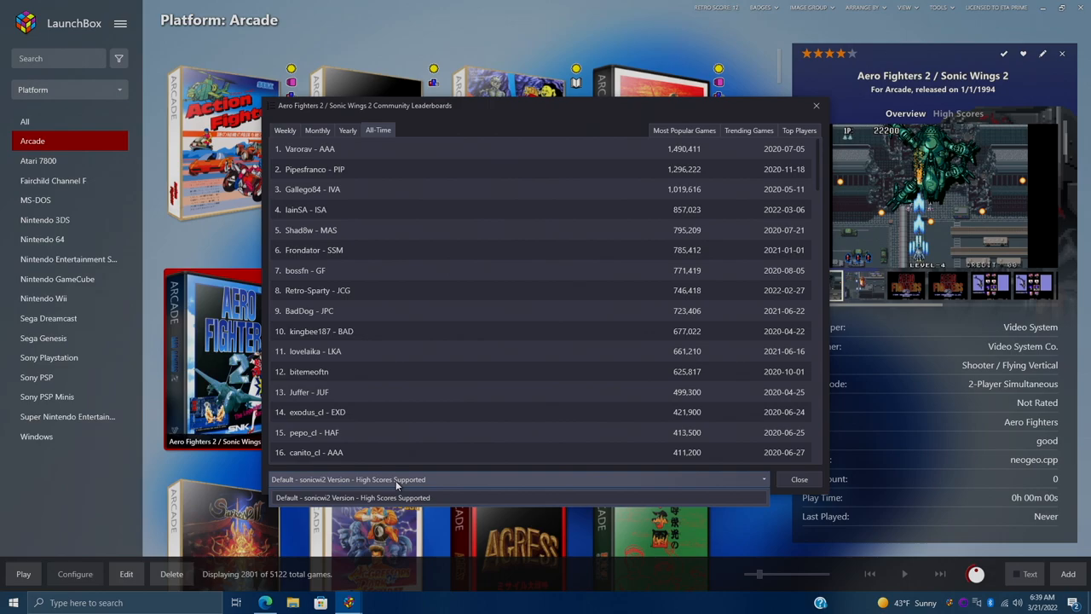
pyautogui.moveTo(408, 485)
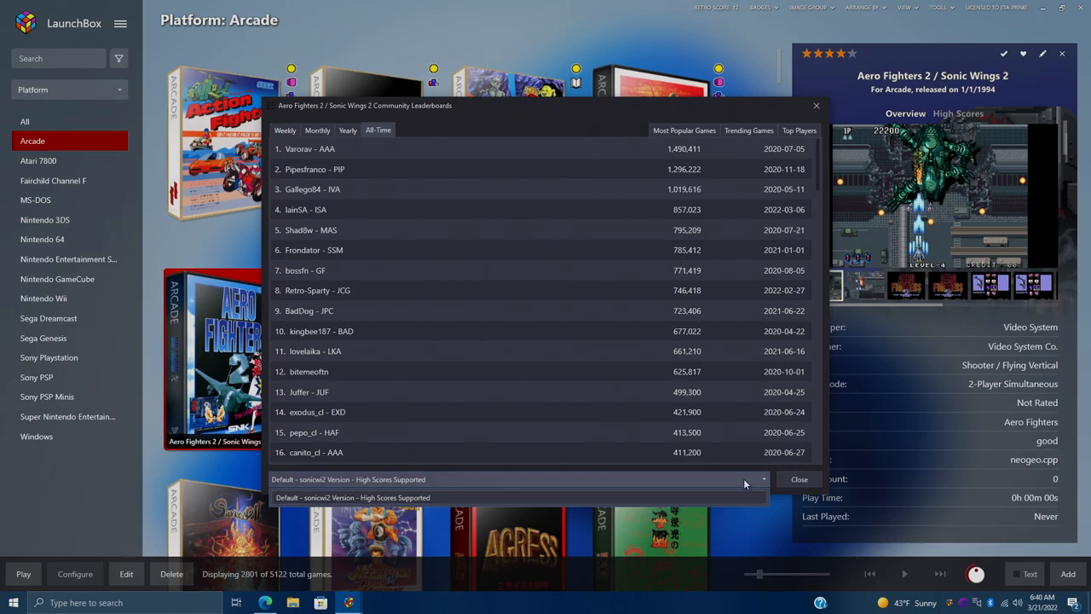
pyautogui.moveTo(709, 499)
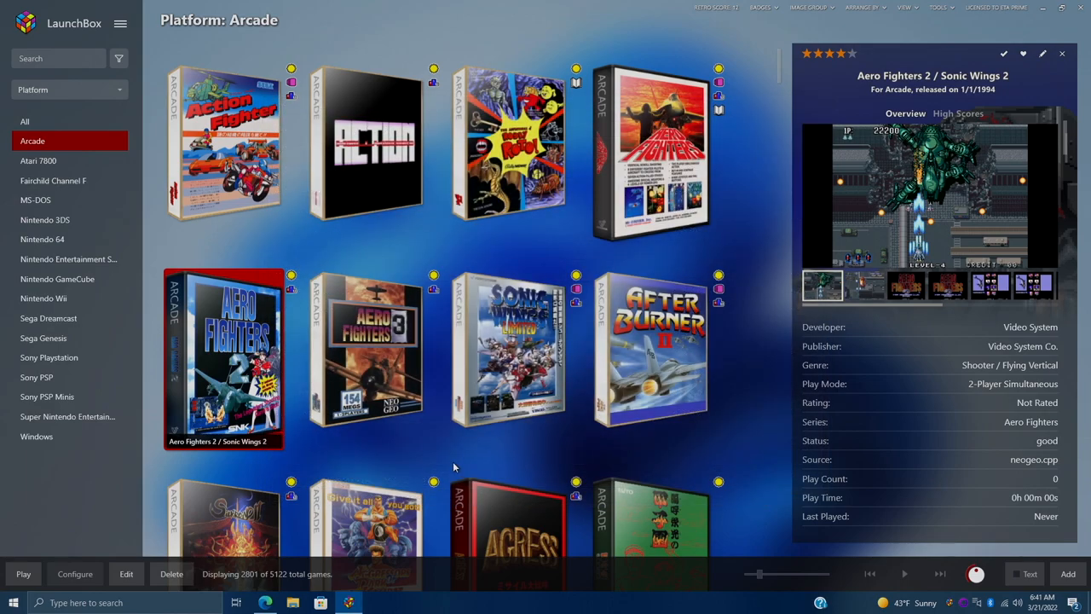
pyautogui.moveTo(809, 213)
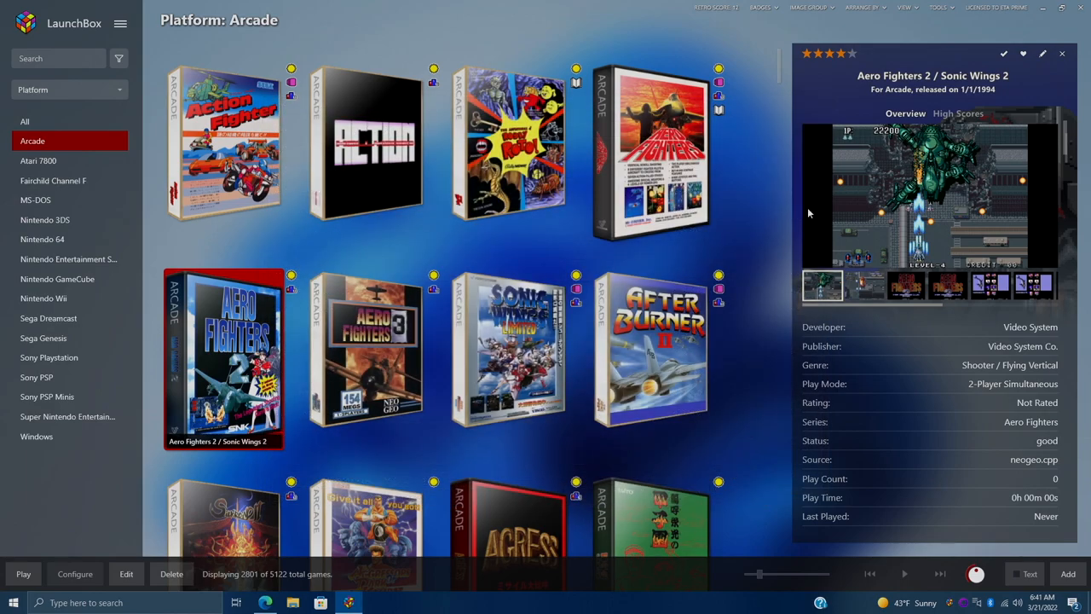
# Show Aero Fighters 2's weekly, monthly, yearly and all-time leaderboards in the details panel
pyautogui.click(958, 113)
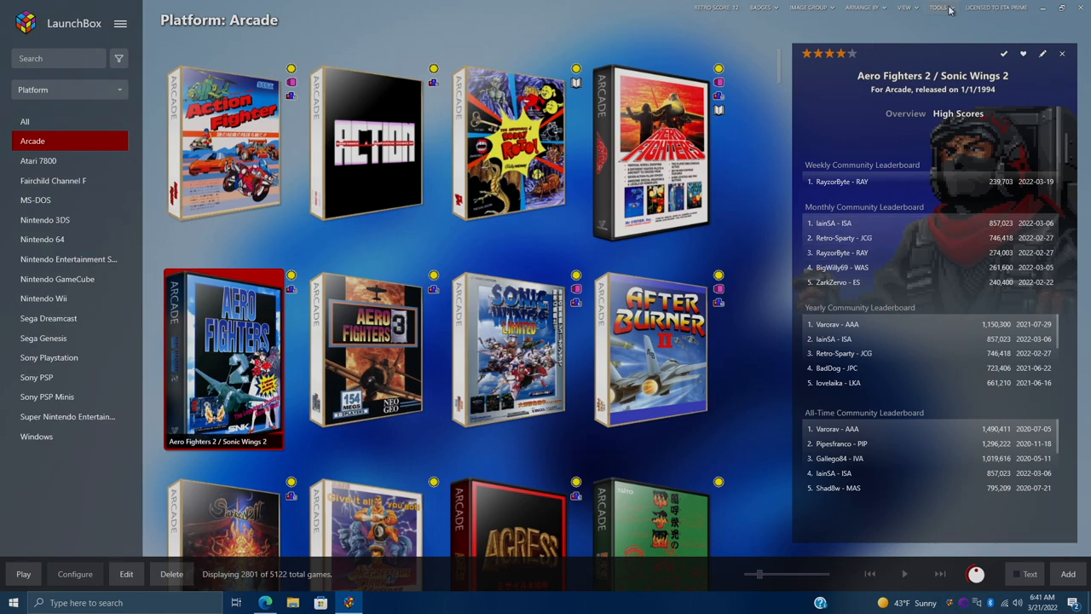
pyautogui.click(937, 10)
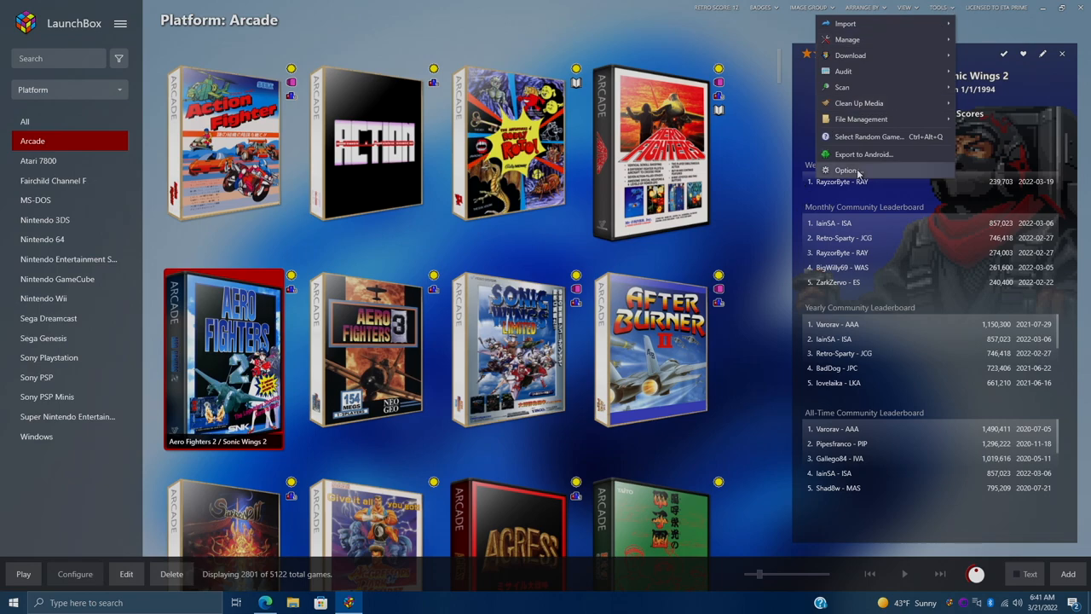
# Open Options at Integrations > MAME to confirm leaderboard download and upload are enabled
pyautogui.click(847, 170)
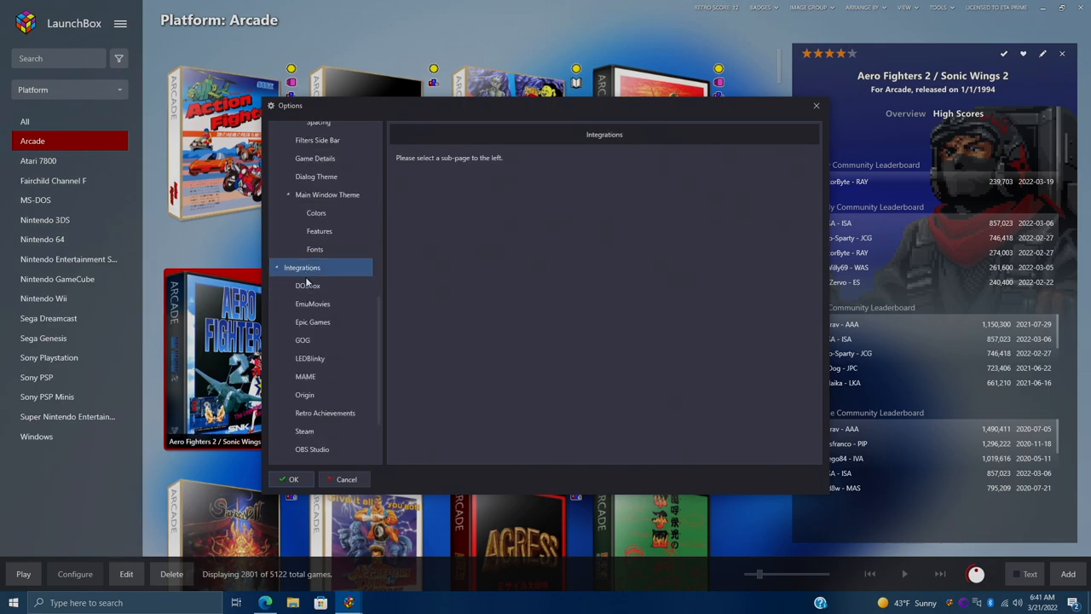
pyautogui.click(305, 376)
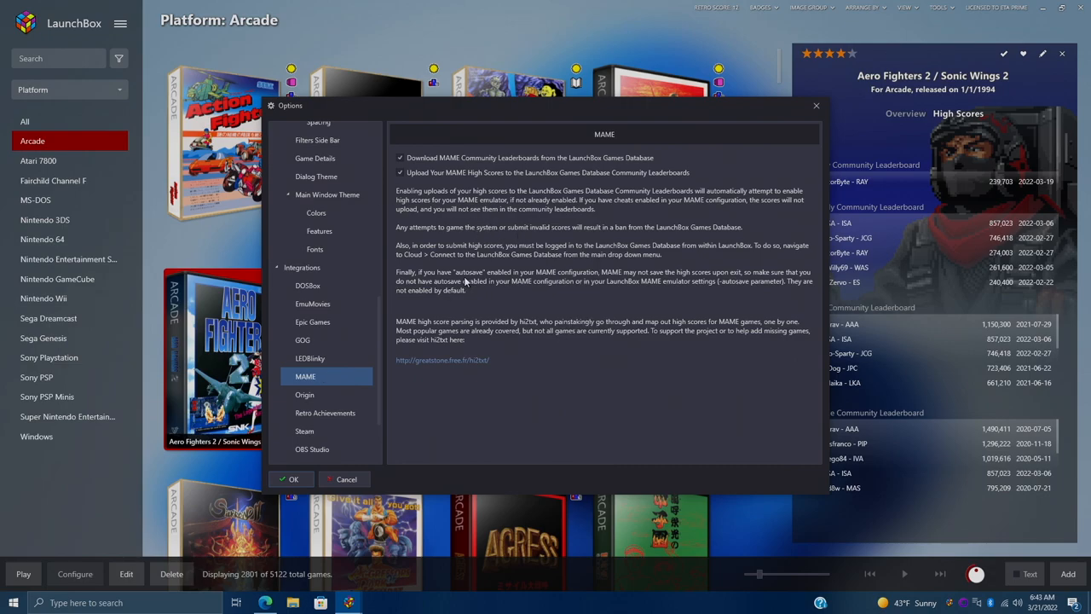
pyautogui.moveTo(501, 286)
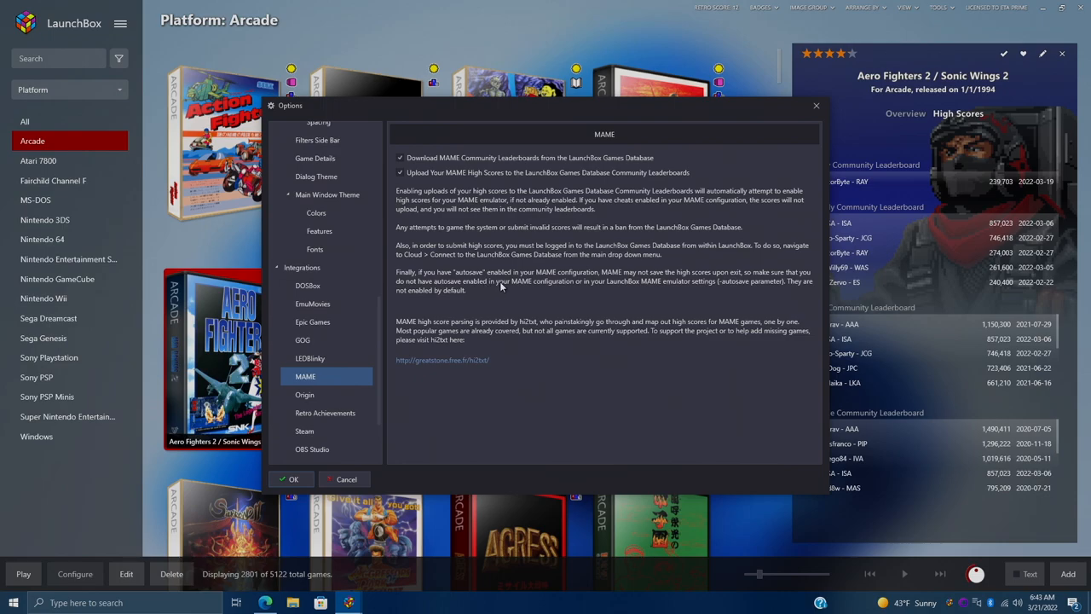
pyautogui.moveTo(571, 285)
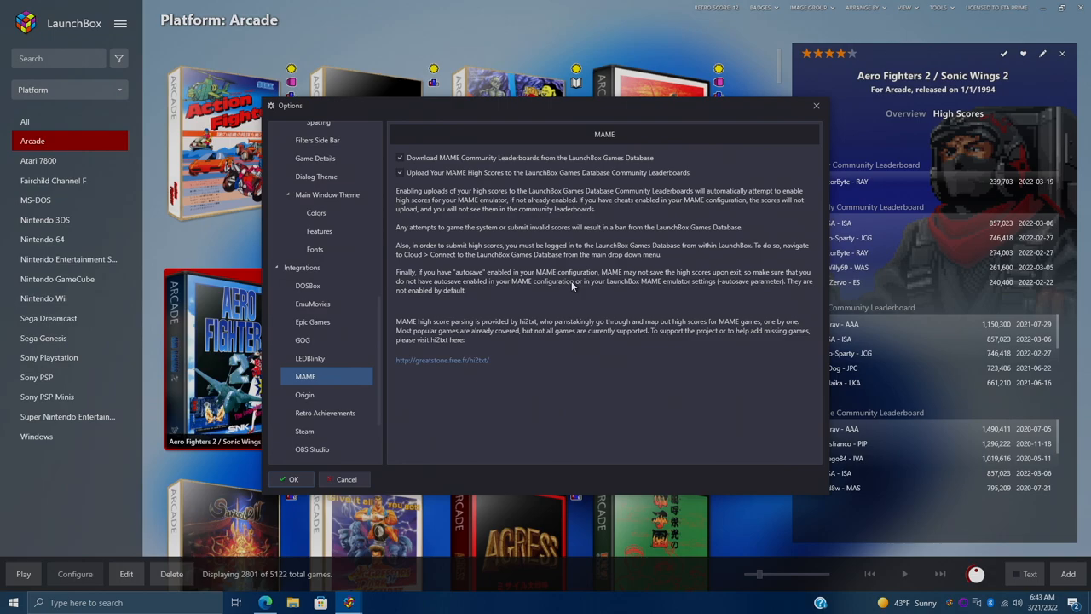
pyautogui.moveTo(567, 213)
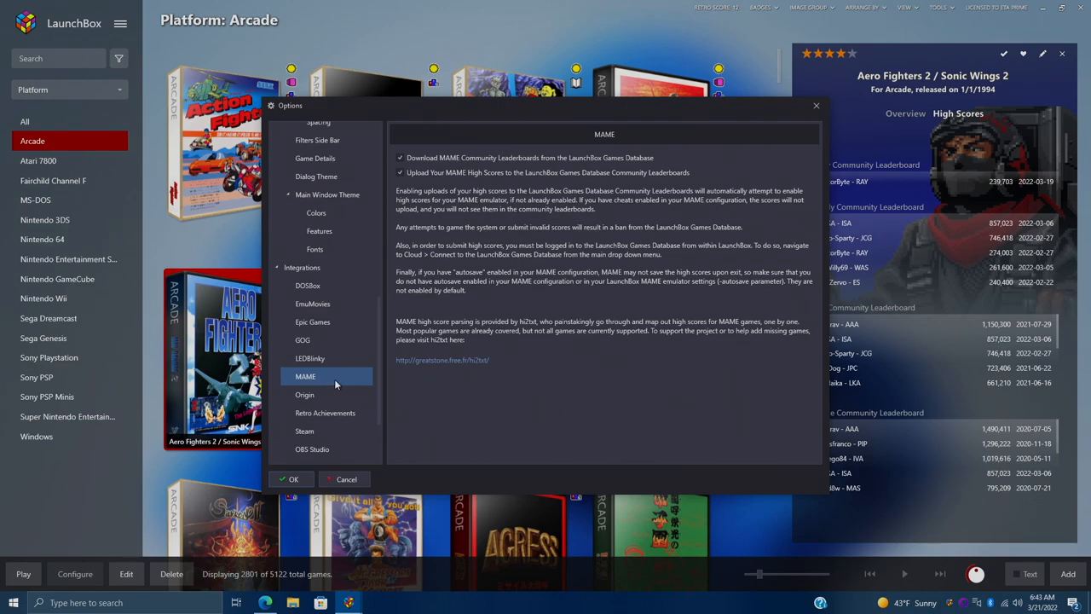
pyautogui.moveTo(323, 378)
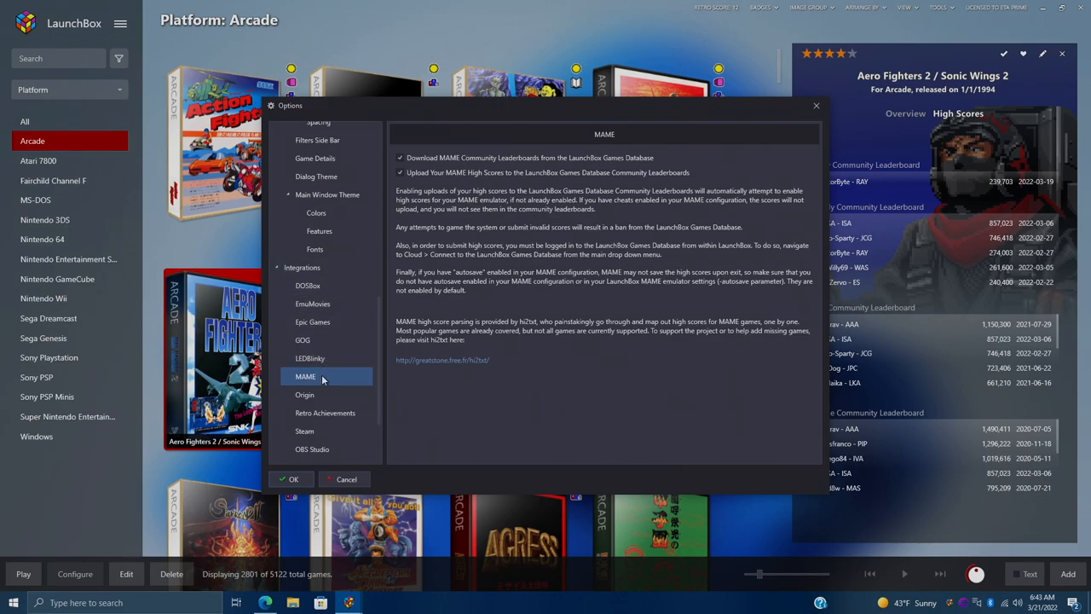
pyautogui.moveTo(814, 107)
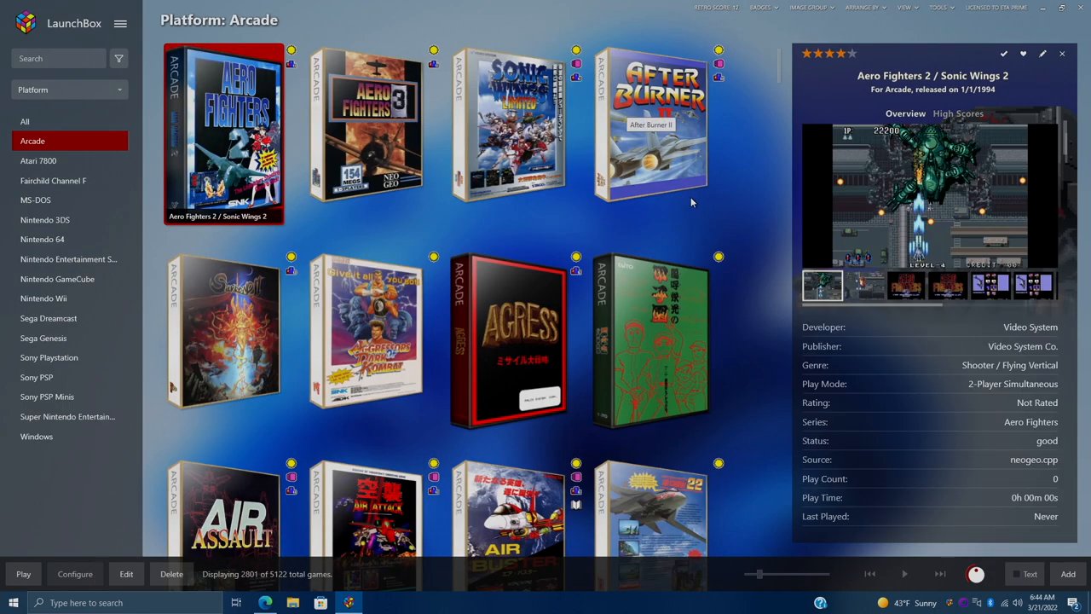
pyautogui.moveTo(957, 119)
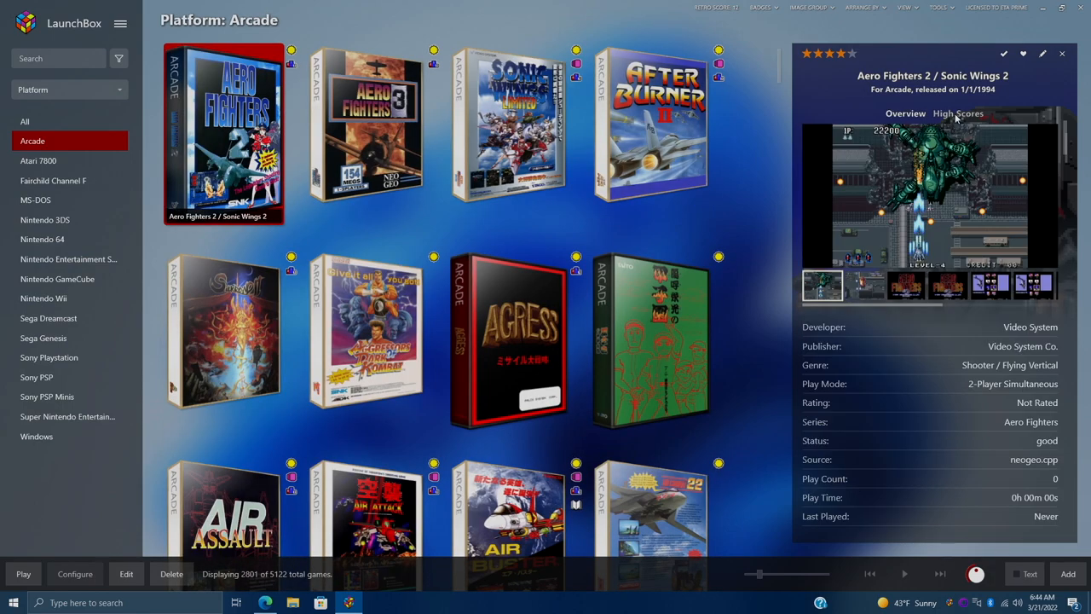
# Show Aero Fighters 2's community high scores, then open After Burner II's leaderboards window
pyautogui.click(958, 112)
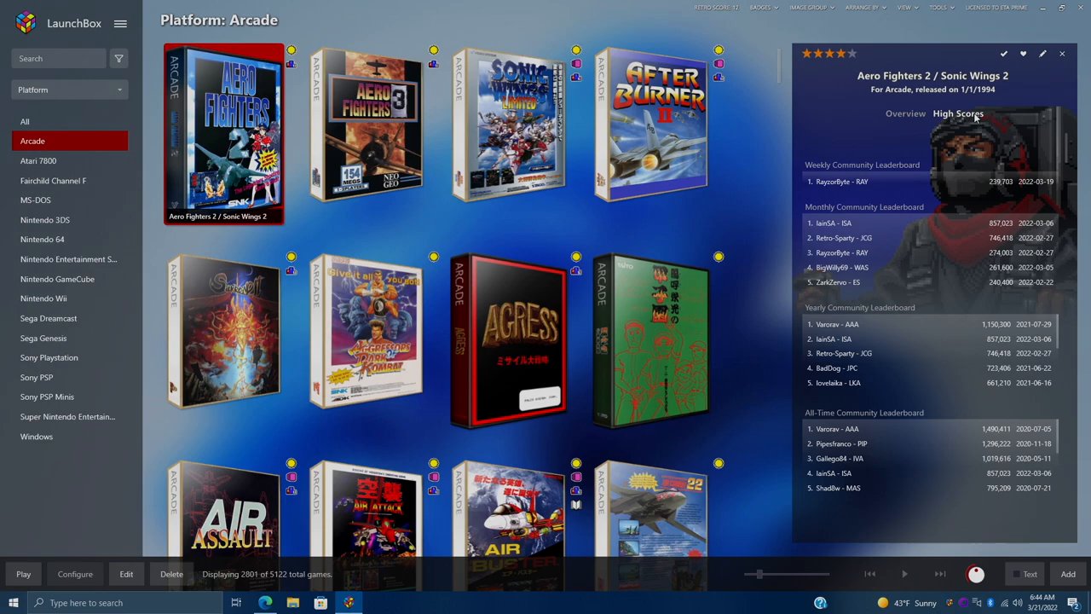
pyautogui.rightClick(660, 123)
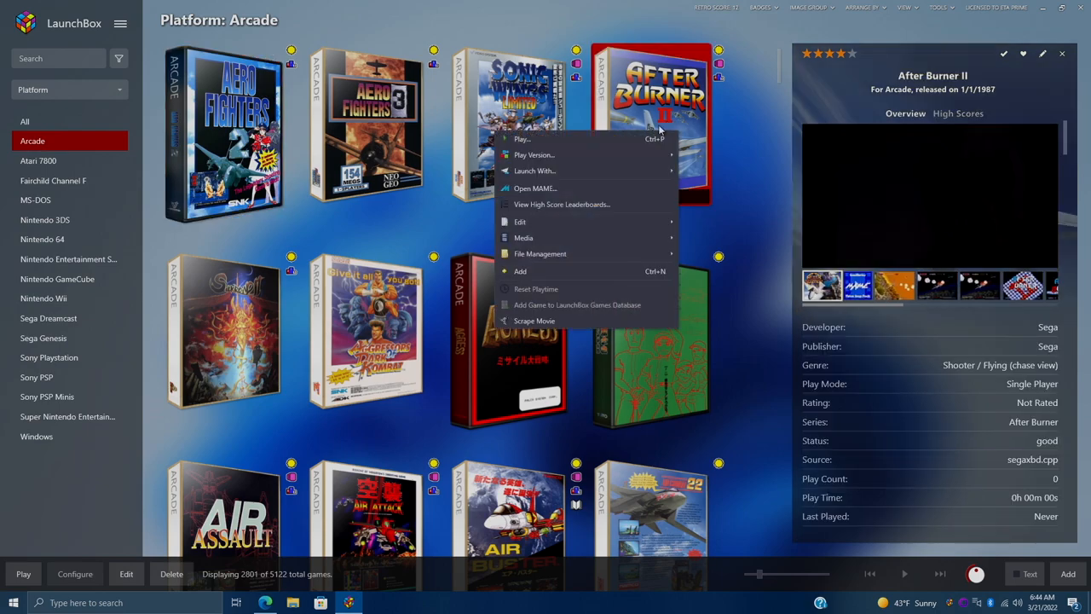
pyautogui.click(562, 204)
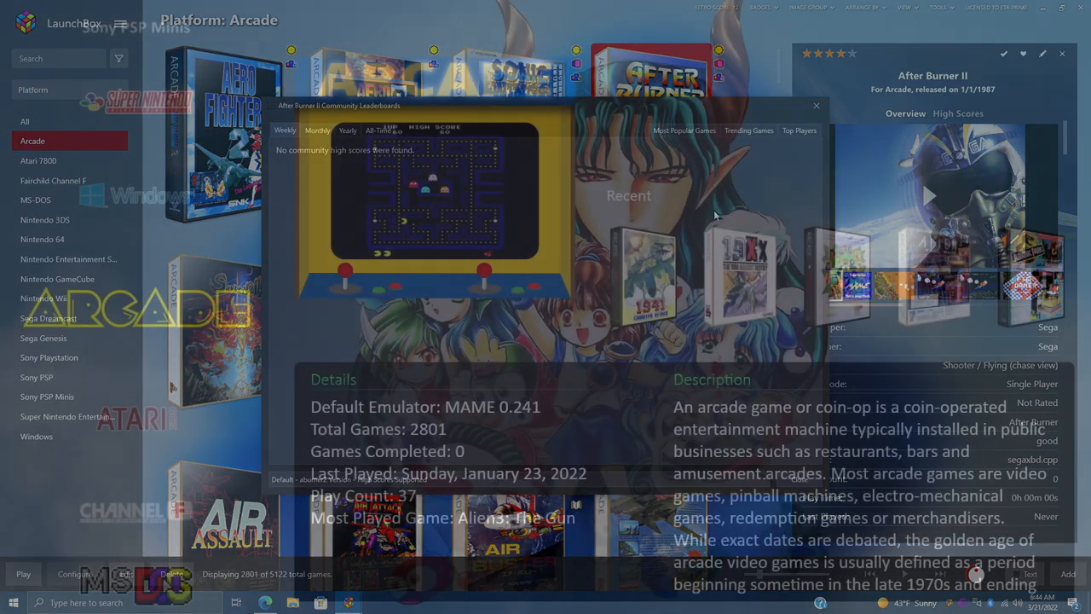
# In Big Box, open the Arcade platform and bring up 4-D Warriors' community leaderboards
pyautogui.click(816, 104)
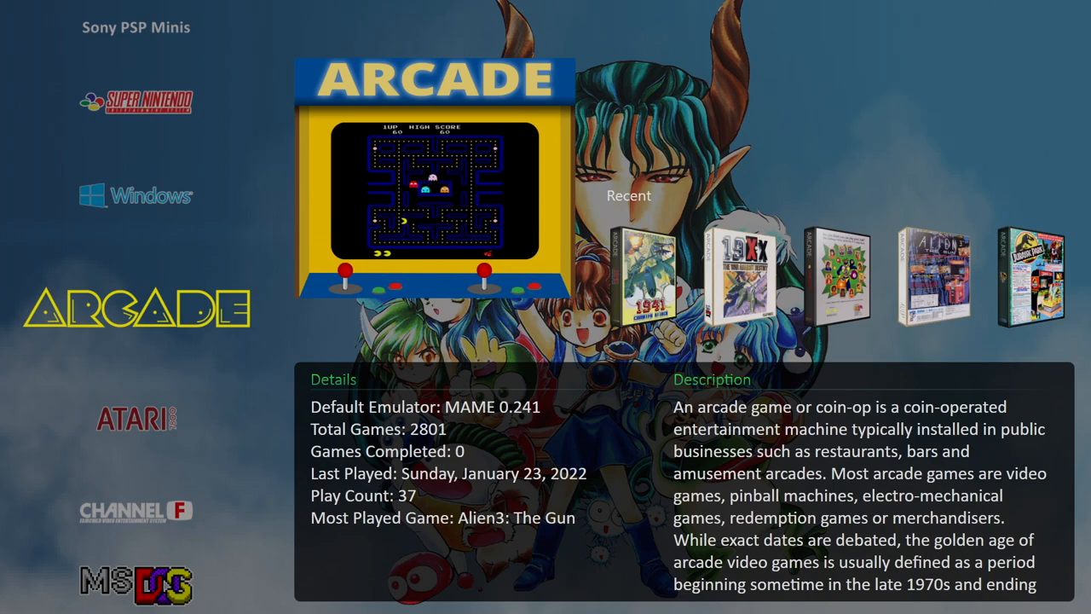
pyautogui.click(426, 171)
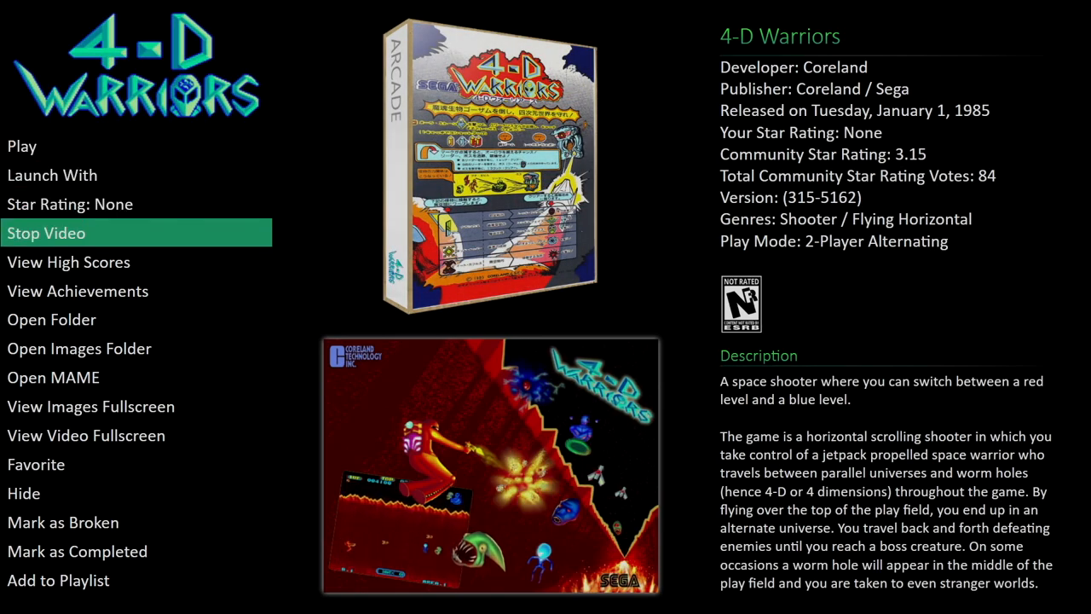
pyautogui.click(68, 261)
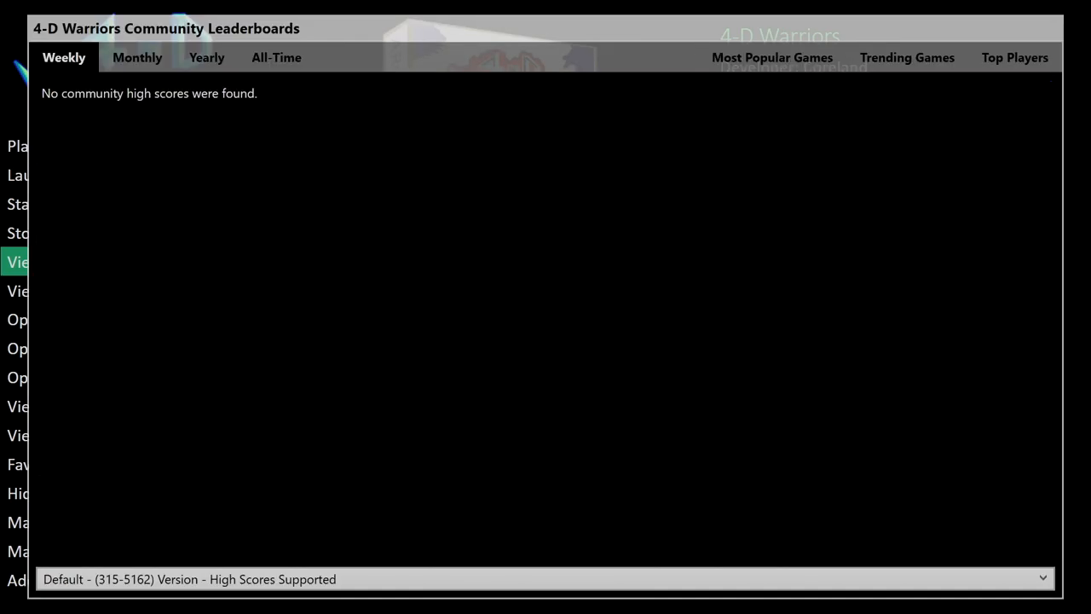
# Browse the Yearly and All-Time leaderboards, close them, and start playing 4-D Warriors
pyautogui.click(205, 57)
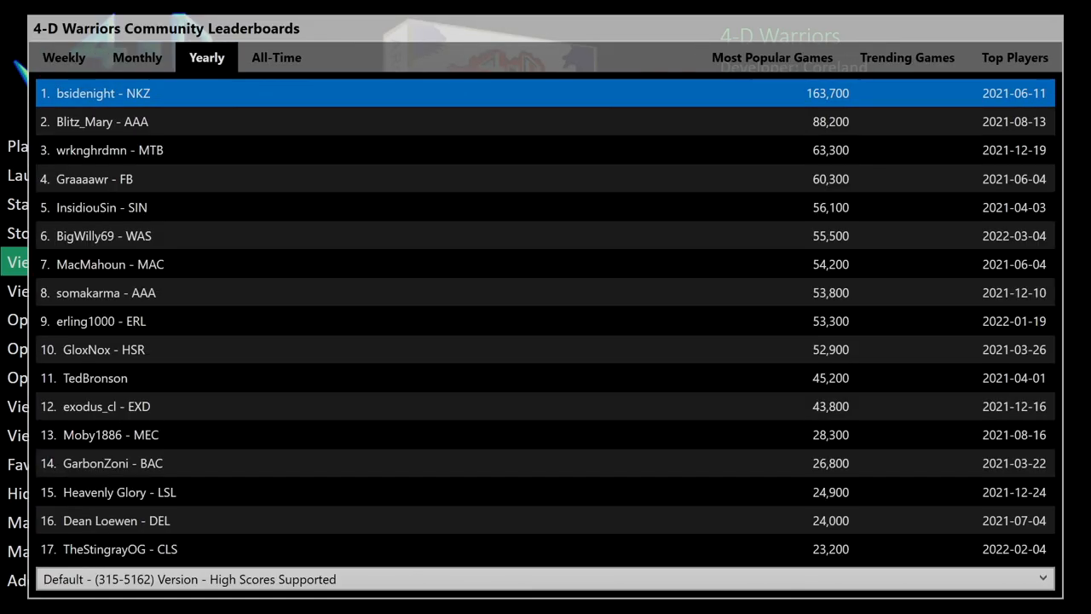
pyautogui.click(276, 57)
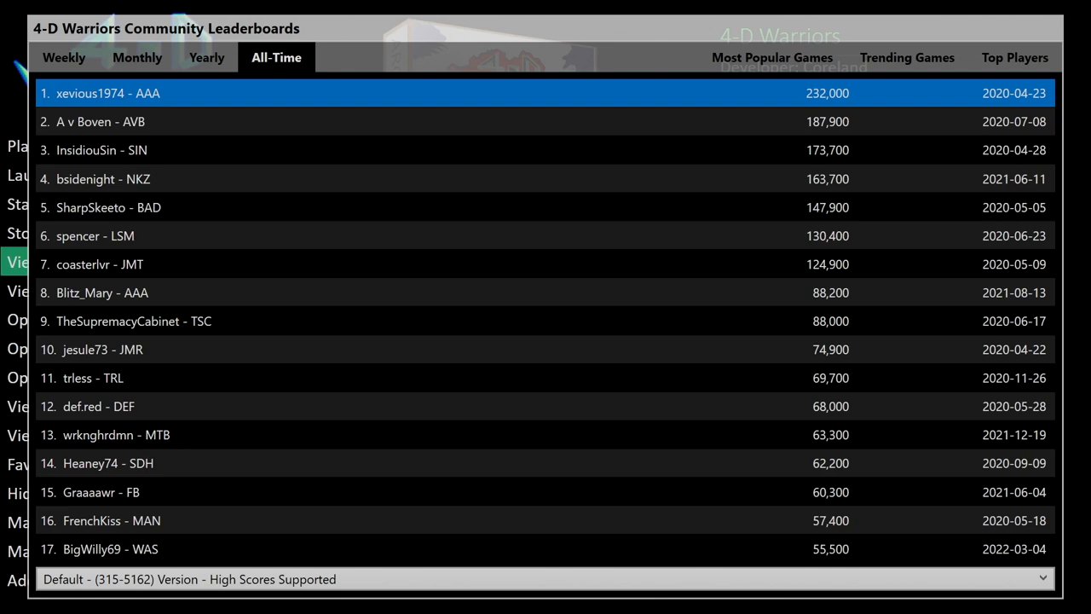
pyautogui.click(138, 57)
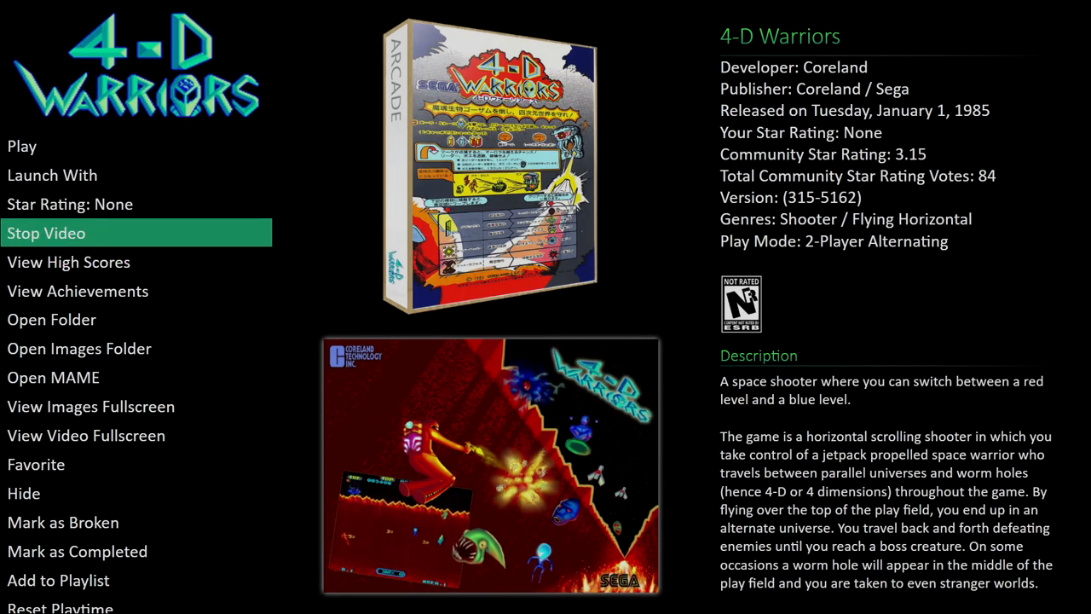
pyautogui.click(23, 146)
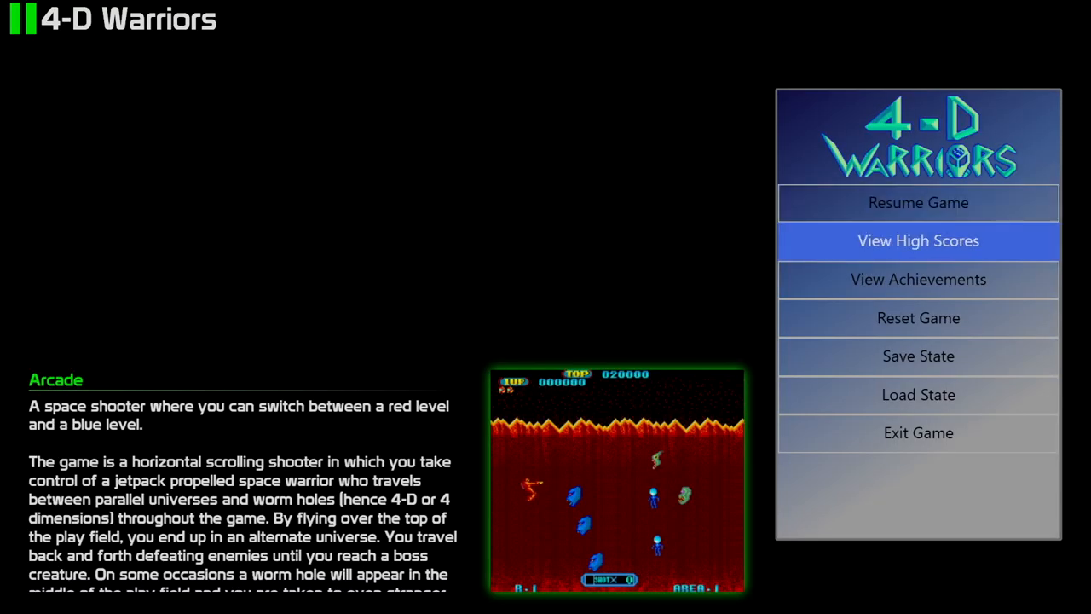
# Open the community high scores from 4-D Warriors' pause menu and show the Monthly rankings
pyautogui.click(917, 240)
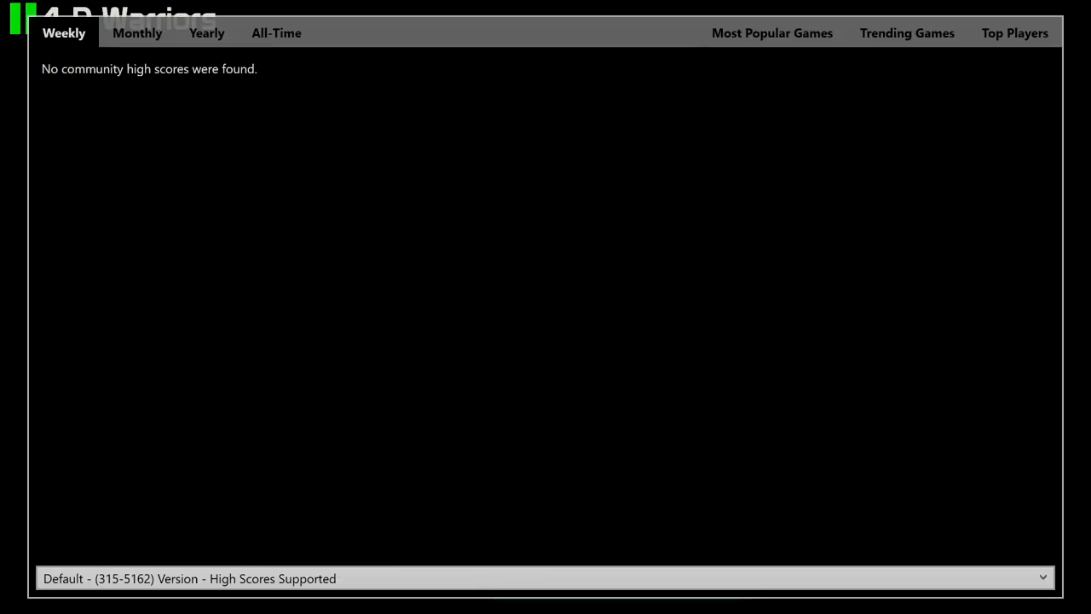
pyautogui.click(141, 33)
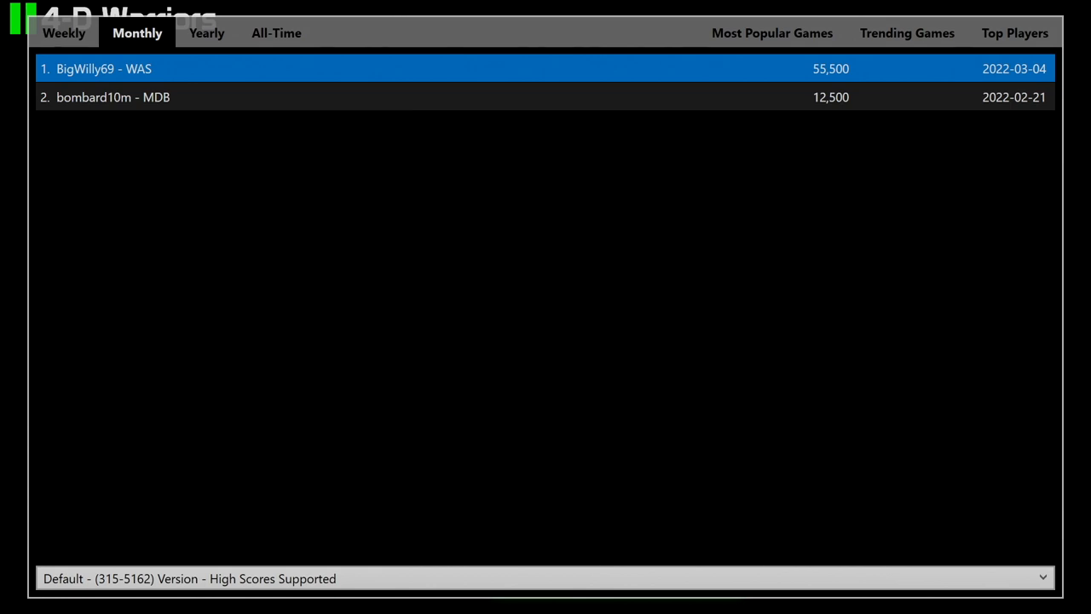
pyautogui.click(275, 32)
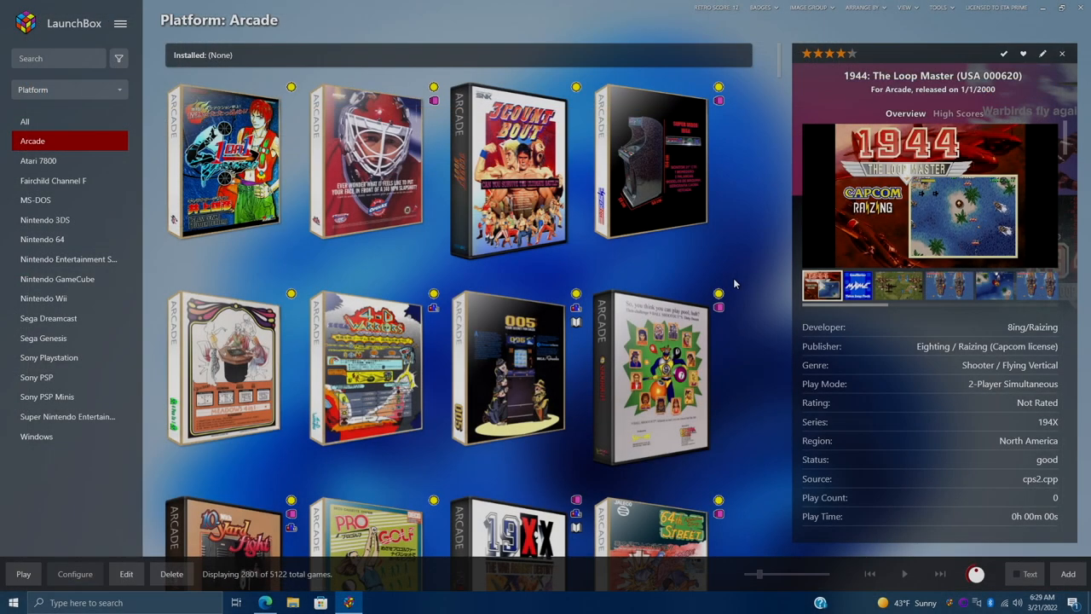
# Select 1943: The Battle of Midway in the Arcade list and show its High Scores tab
pyautogui.scroll(-3)
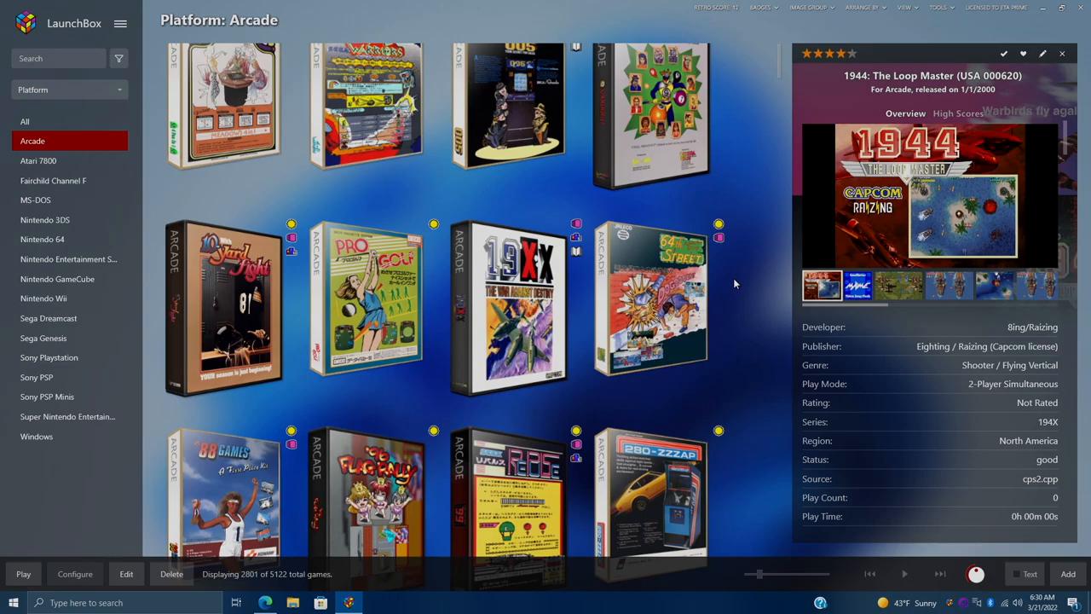
pyautogui.scroll(-3)
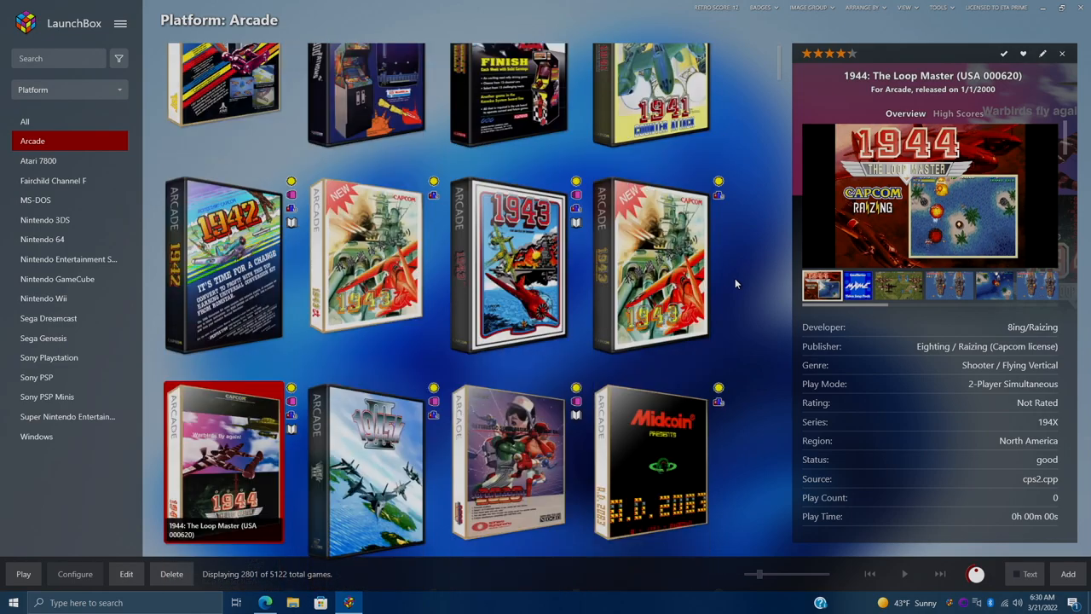
pyautogui.scroll(-3)
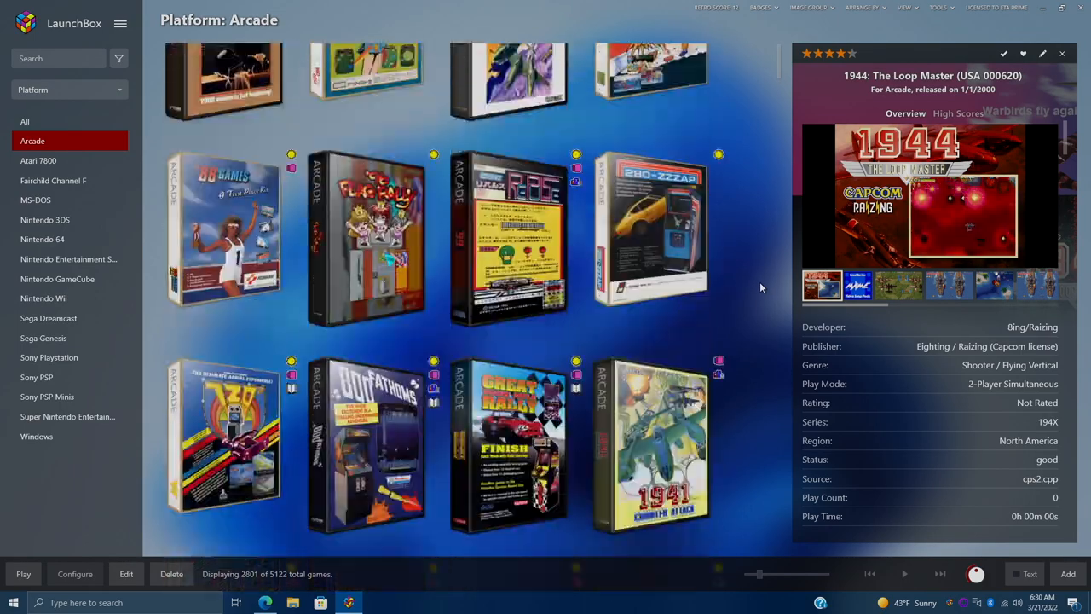
pyautogui.scroll(-3)
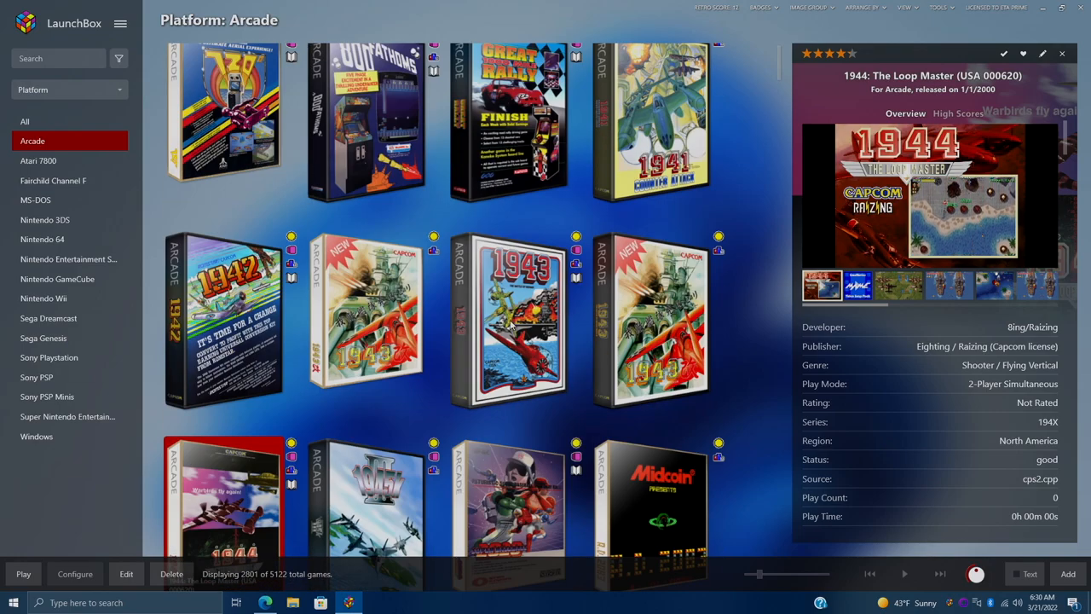
pyautogui.click(513, 320)
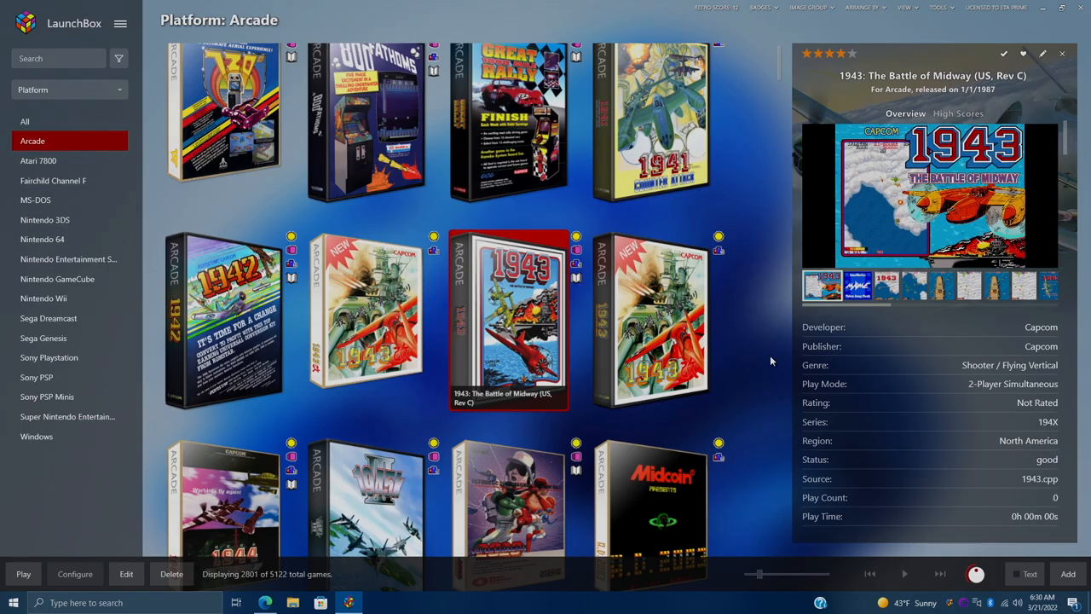
pyautogui.click(958, 112)
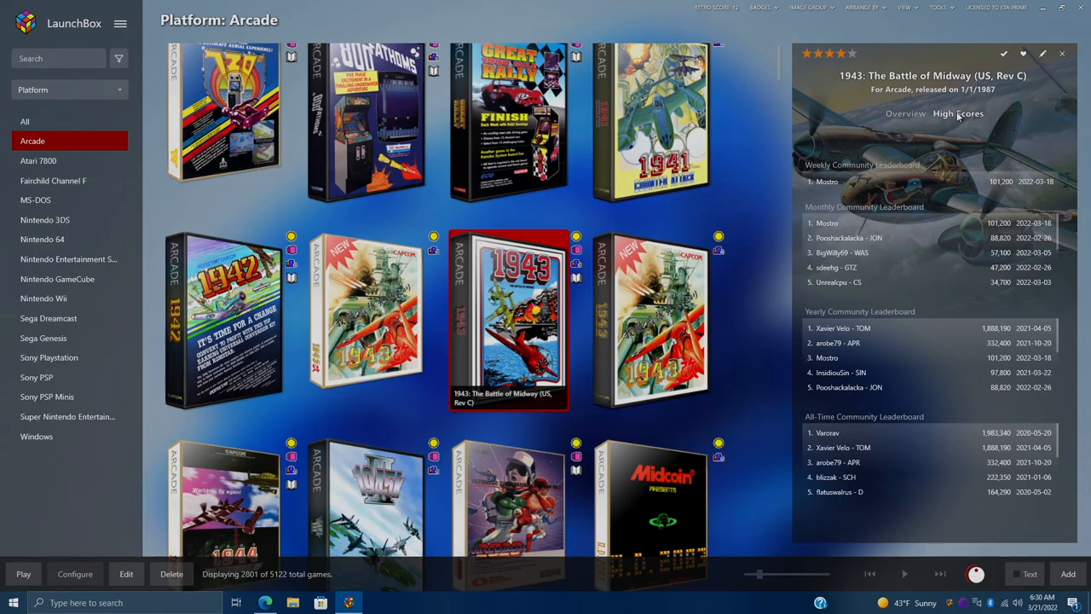